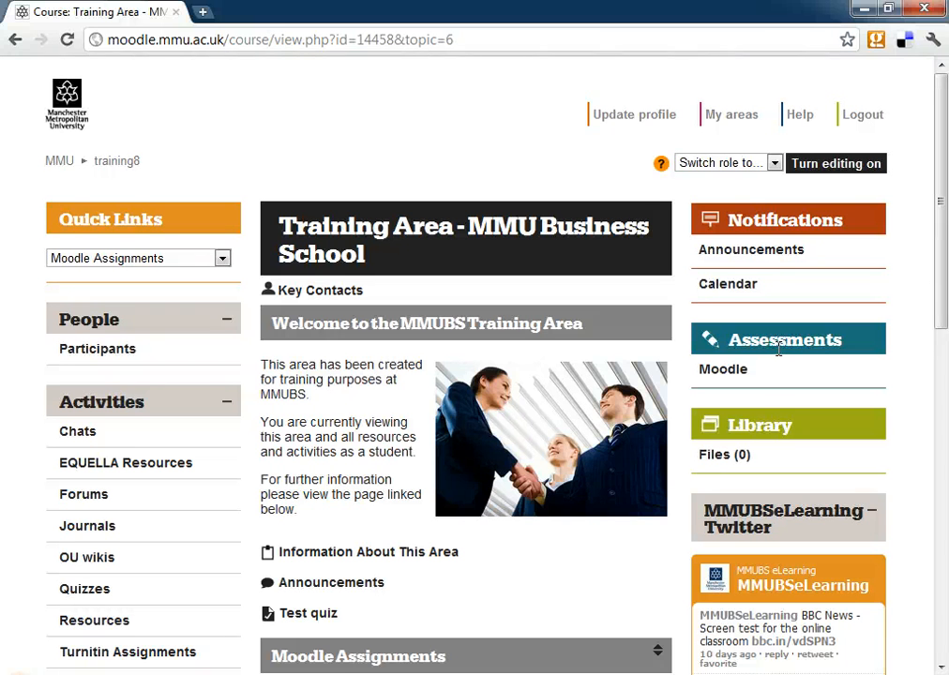
pyautogui.moveTo(630, 395)
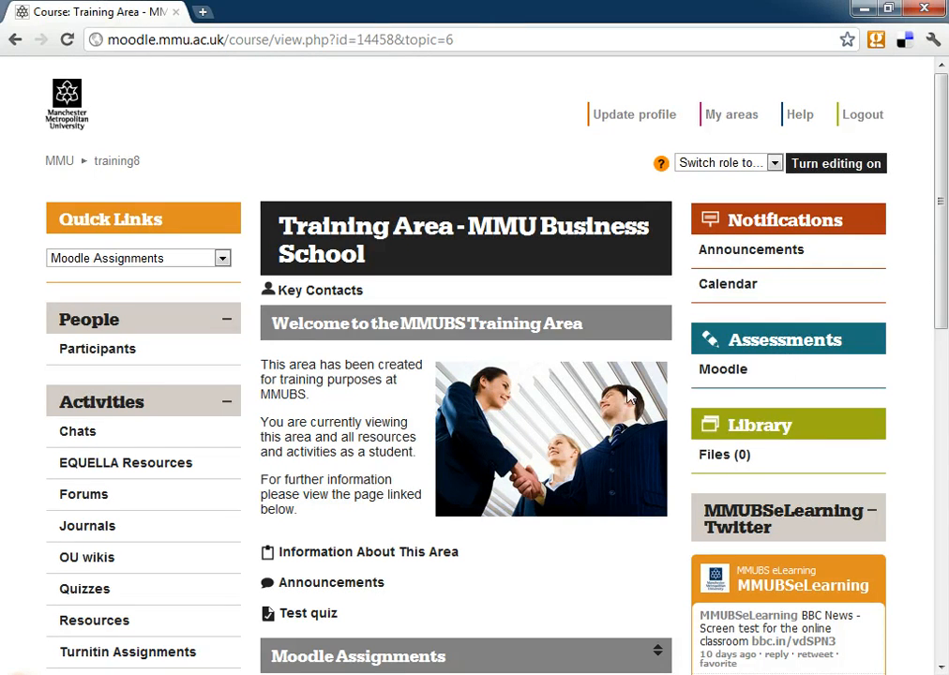
pyautogui.moveTo(635, 394)
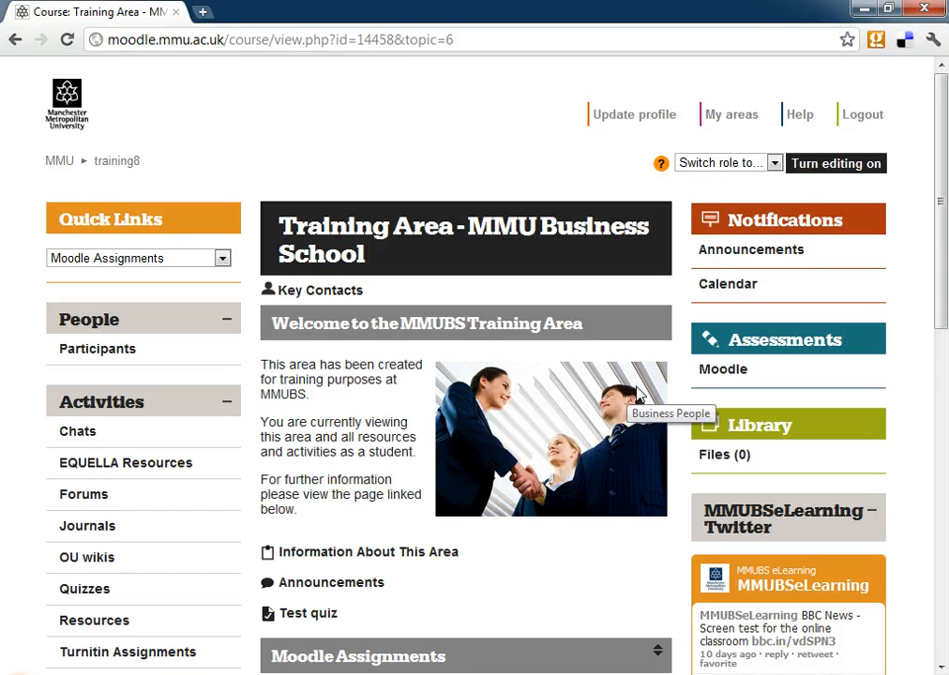
pyautogui.moveTo(689, 389)
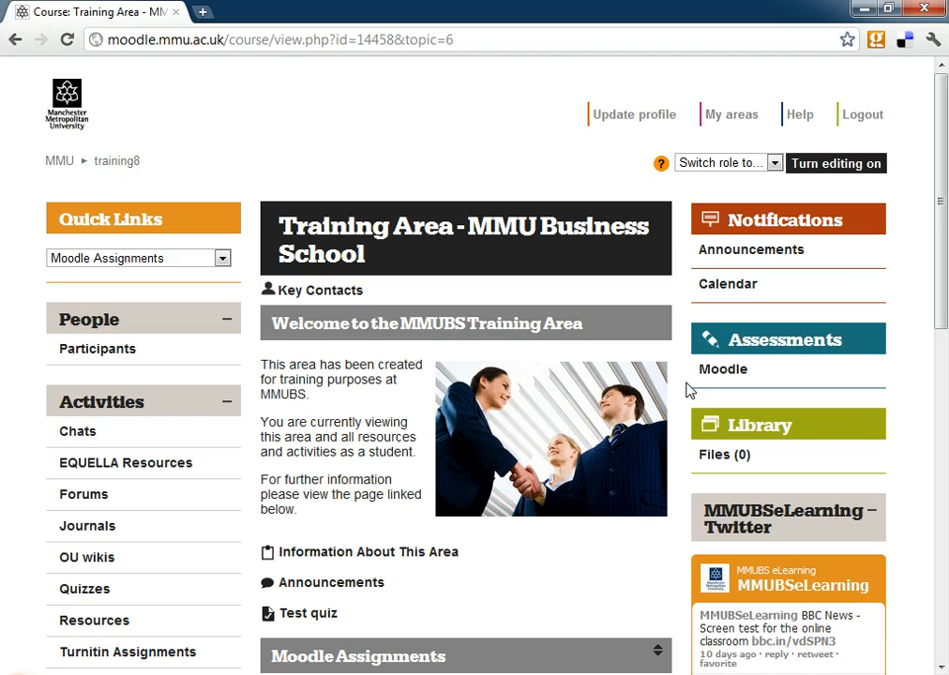
pyautogui.moveTo(682, 387)
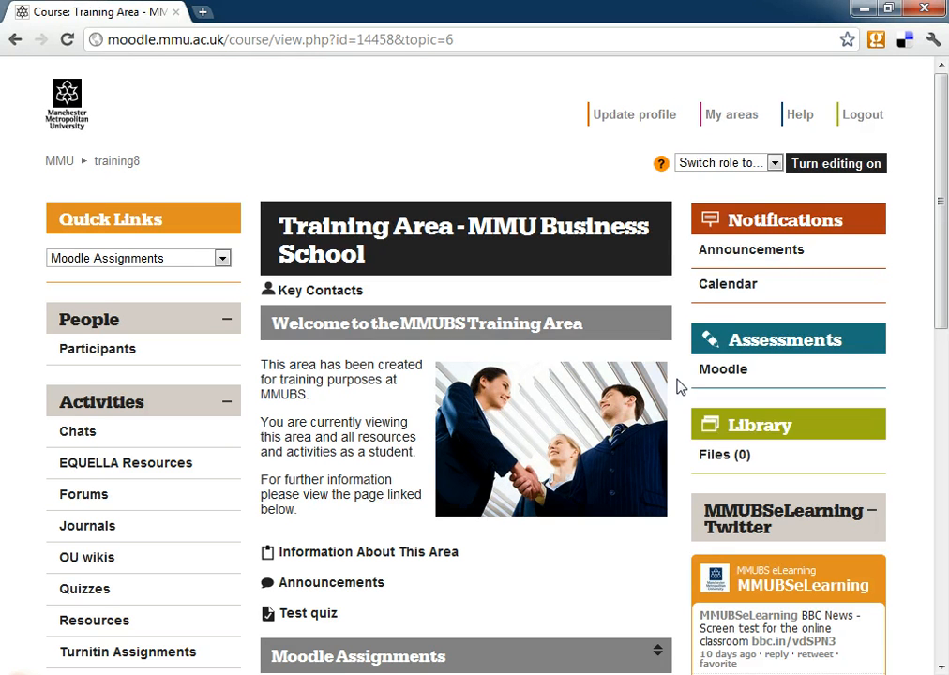
pyautogui.moveTo(677, 379)
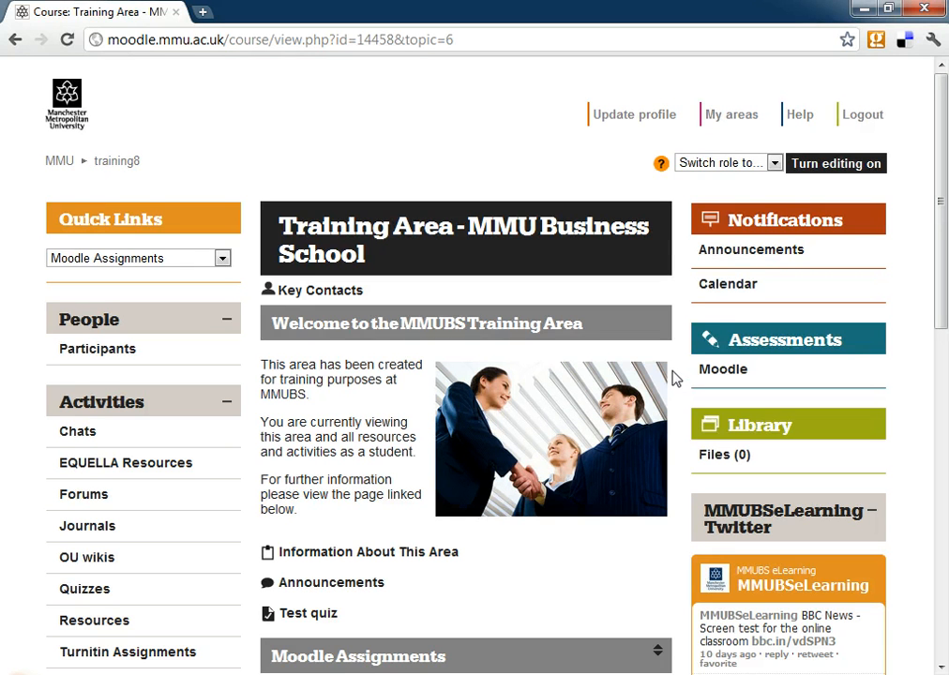
pyautogui.moveTo(682, 359)
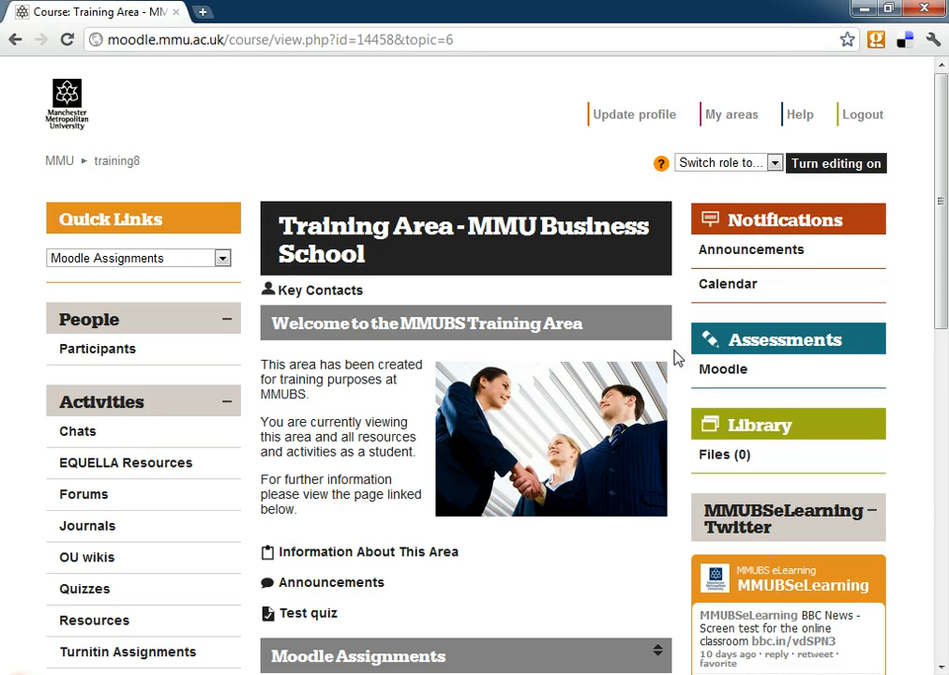
pyautogui.moveTo(694, 350)
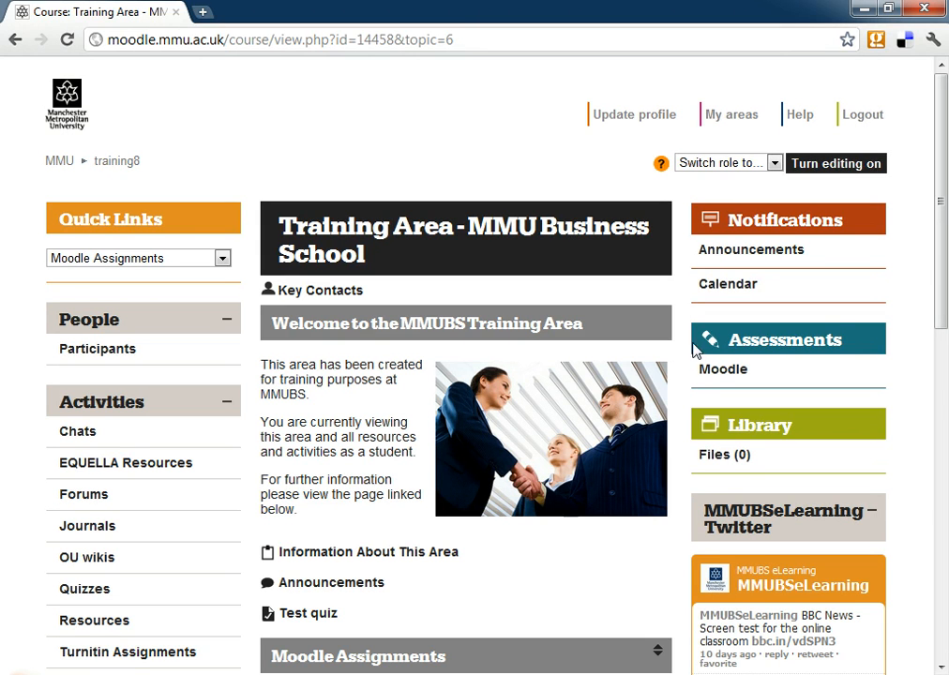
pyautogui.moveTo(841, 171)
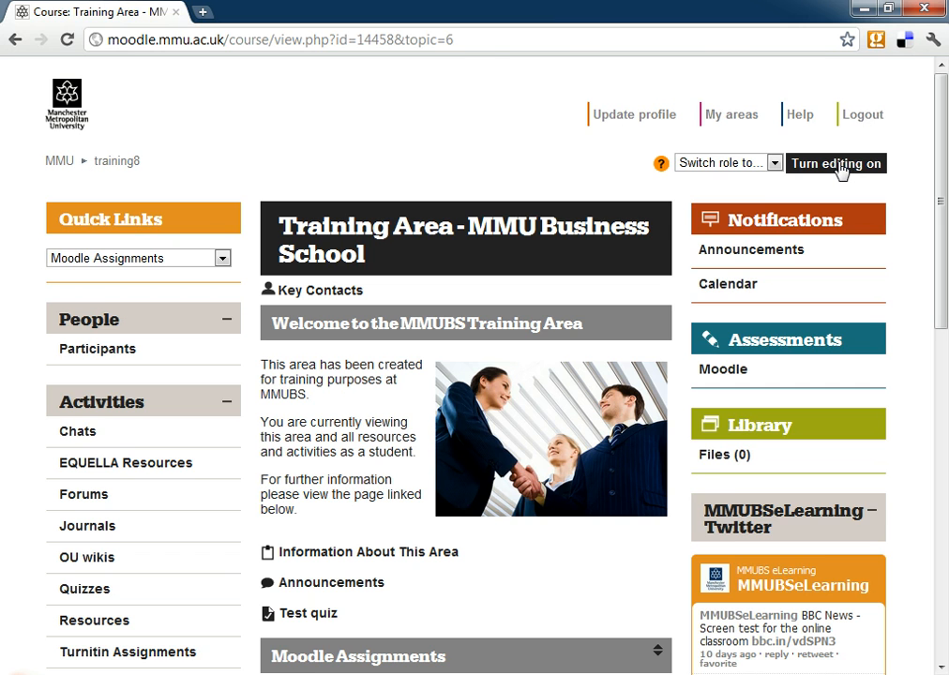
# - Turn editing on and add an Offline activity assignment to topic 6
pyautogui.click(834, 163)
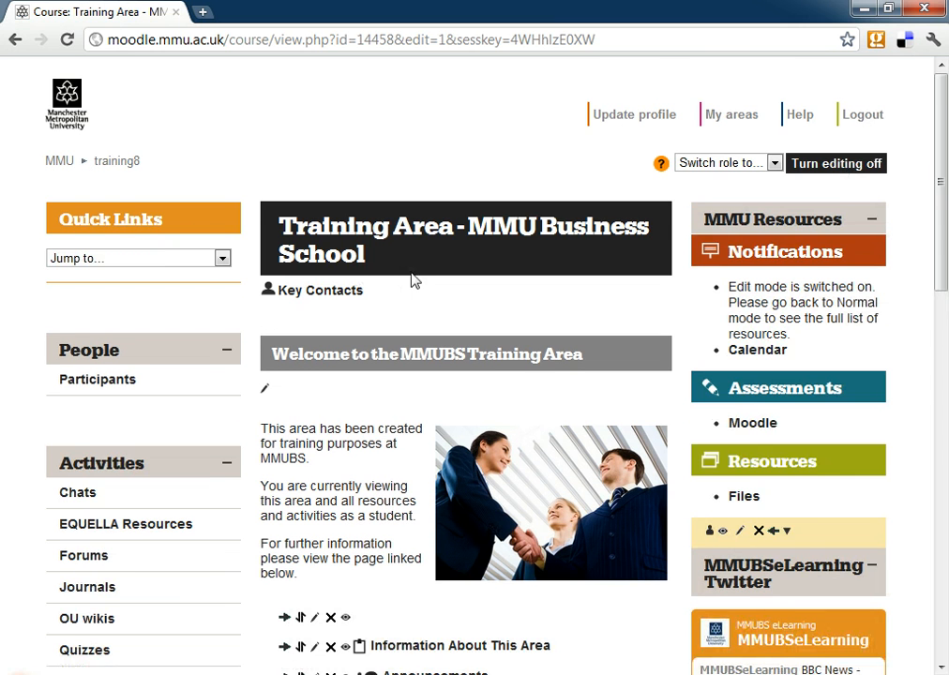
pyautogui.scroll(-3)
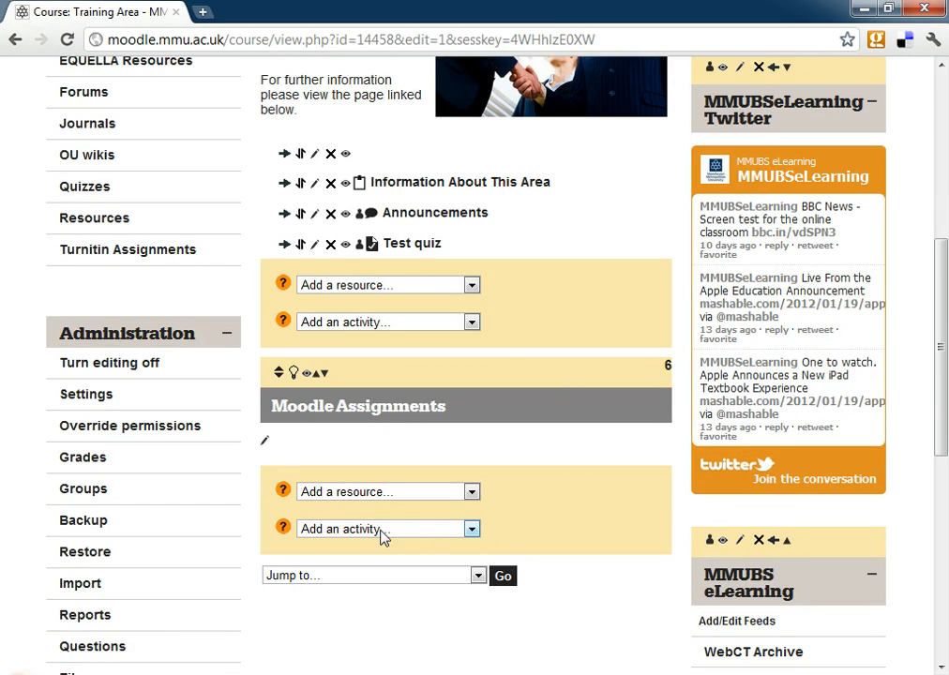
pyautogui.click(387, 528)
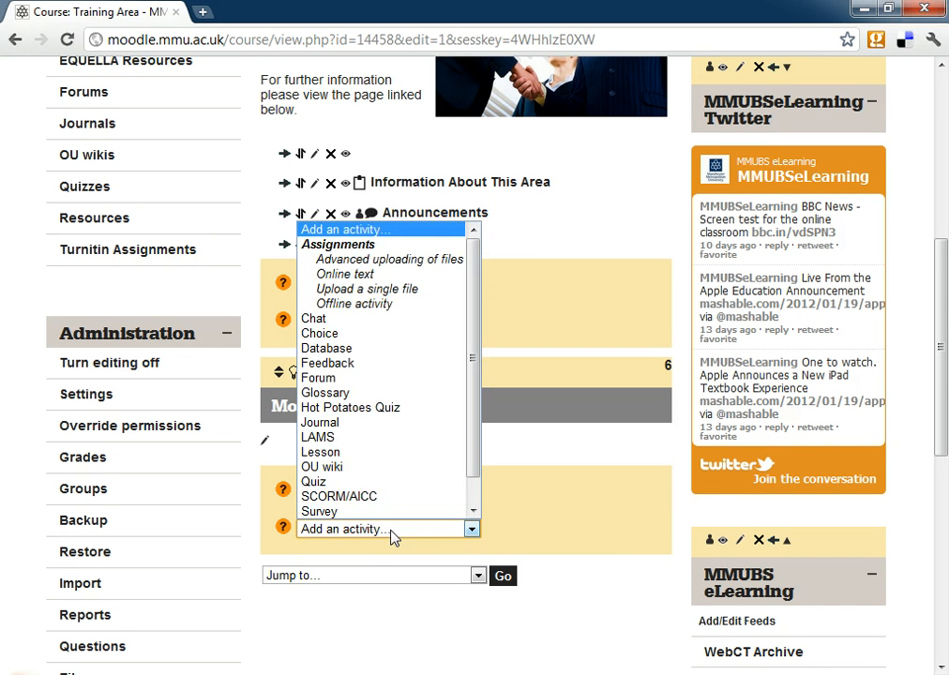
pyautogui.moveTo(366, 304)
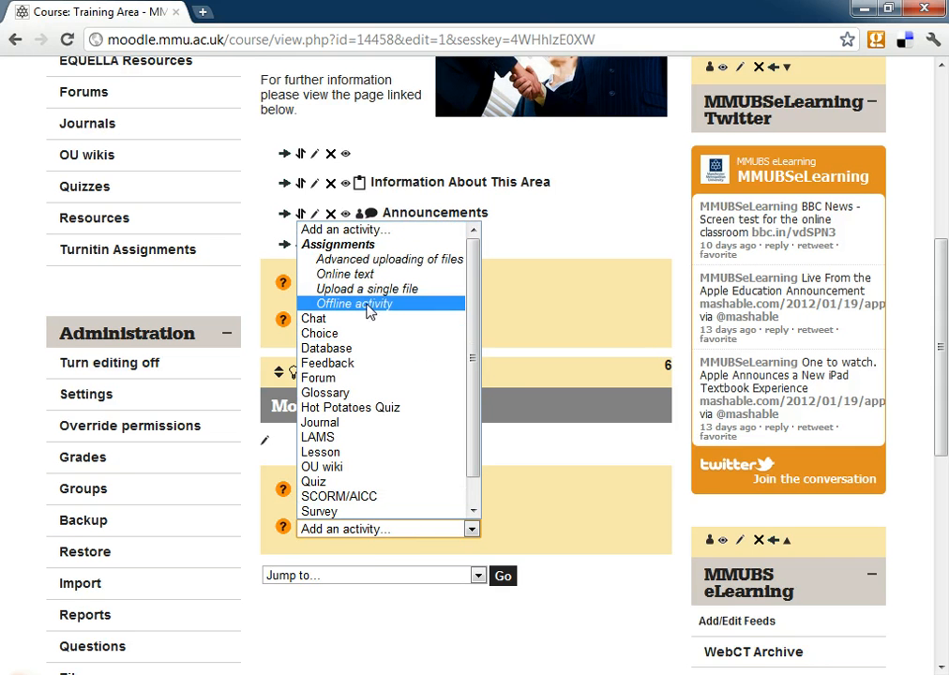
pyautogui.click(353, 303)
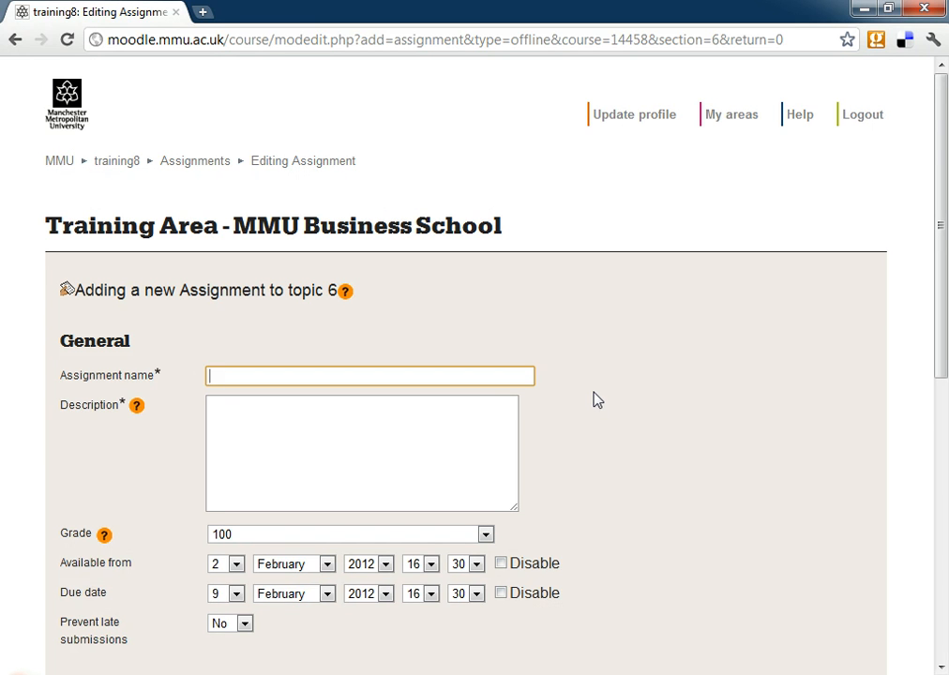
pyautogui.moveTo(583, 398)
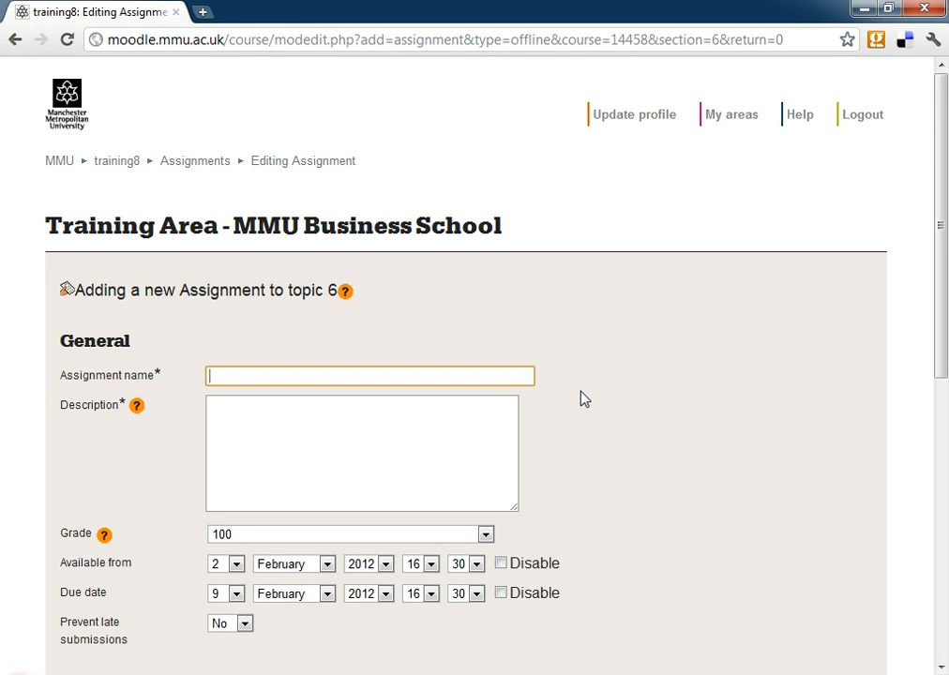
# - Name the assignment 'MMUBS Demo Exam' and describe it as 'This exam will take place in Hall 2.'
pyautogui.write('MMUBS Demo')
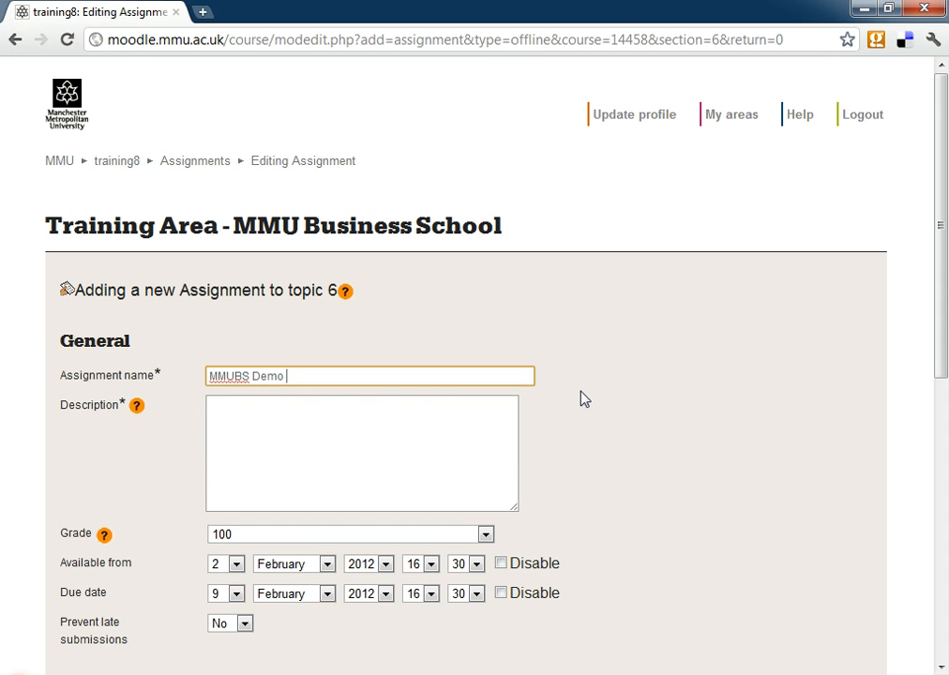
pyautogui.write('Exam')
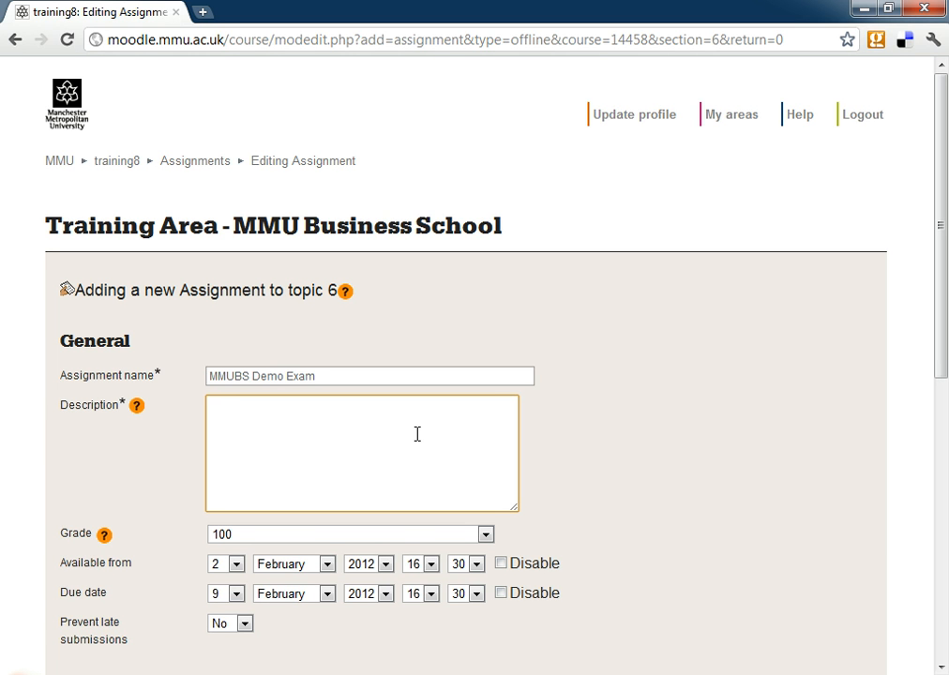
pyautogui.write('This exam will take place in')
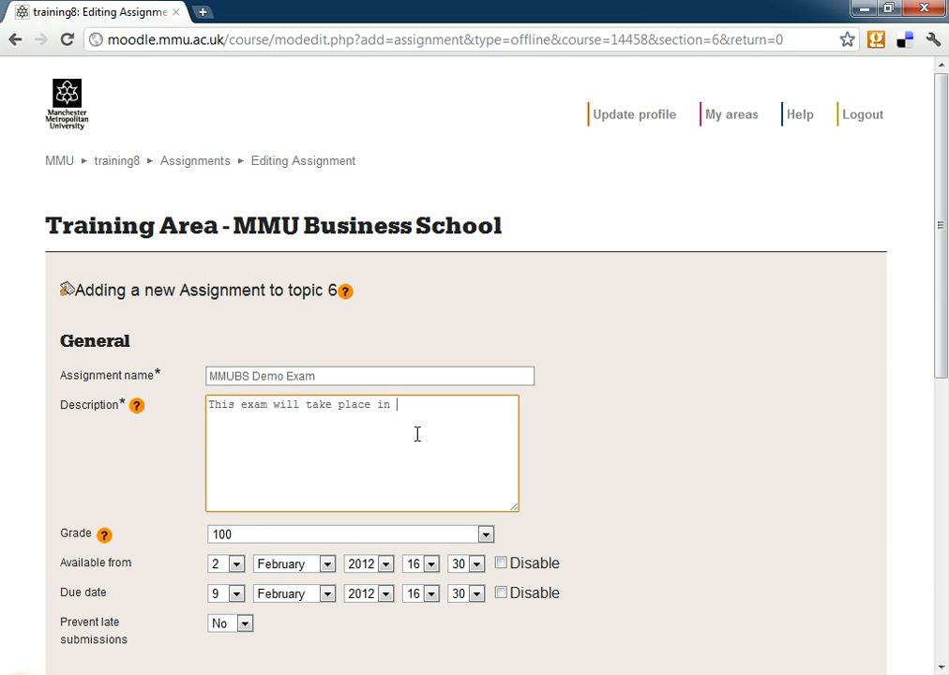
pyautogui.write('Hall')
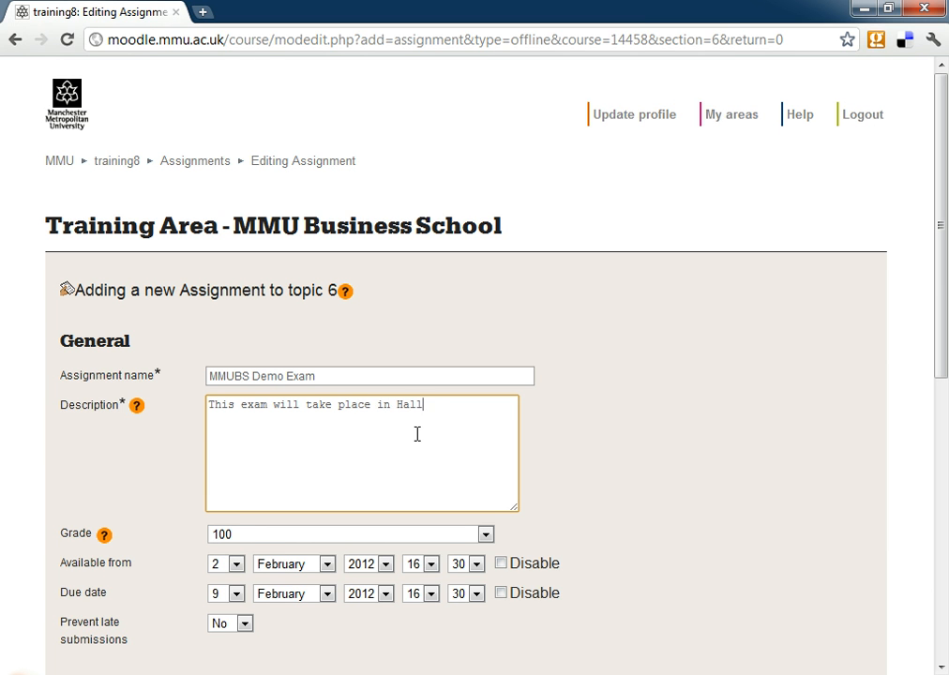
pyautogui.write('2.')
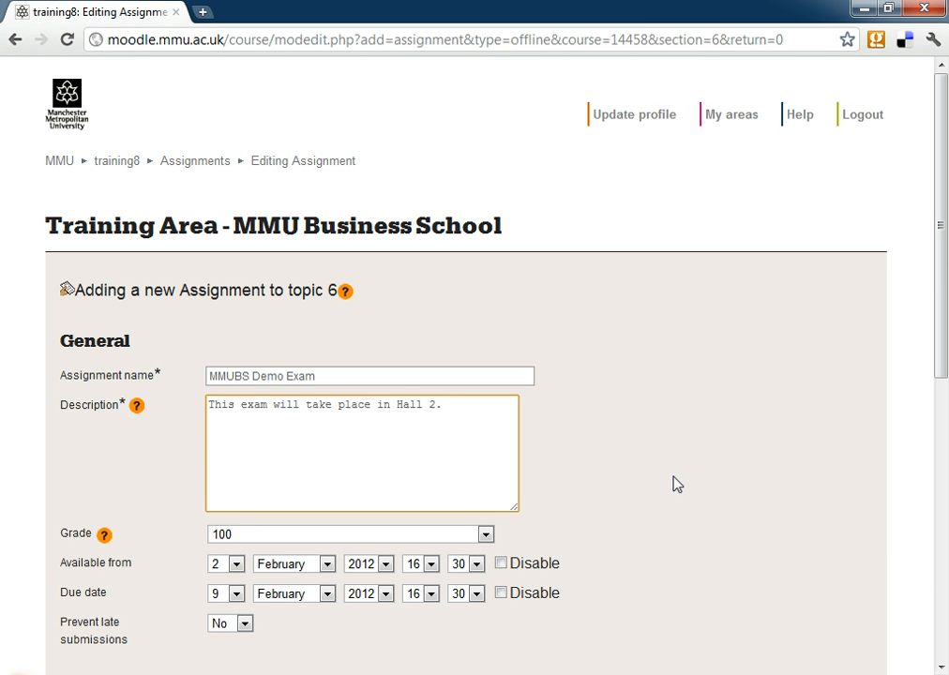
# - Keep the maximum grade at 100 and disable the availability and due dates
pyautogui.scroll(-3)
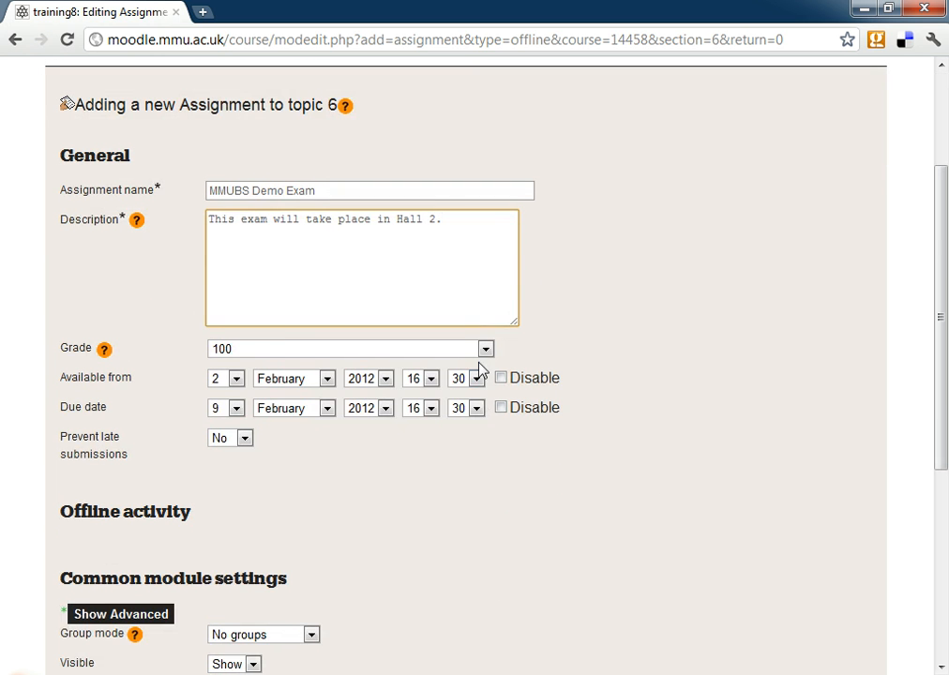
pyautogui.click(485, 348)
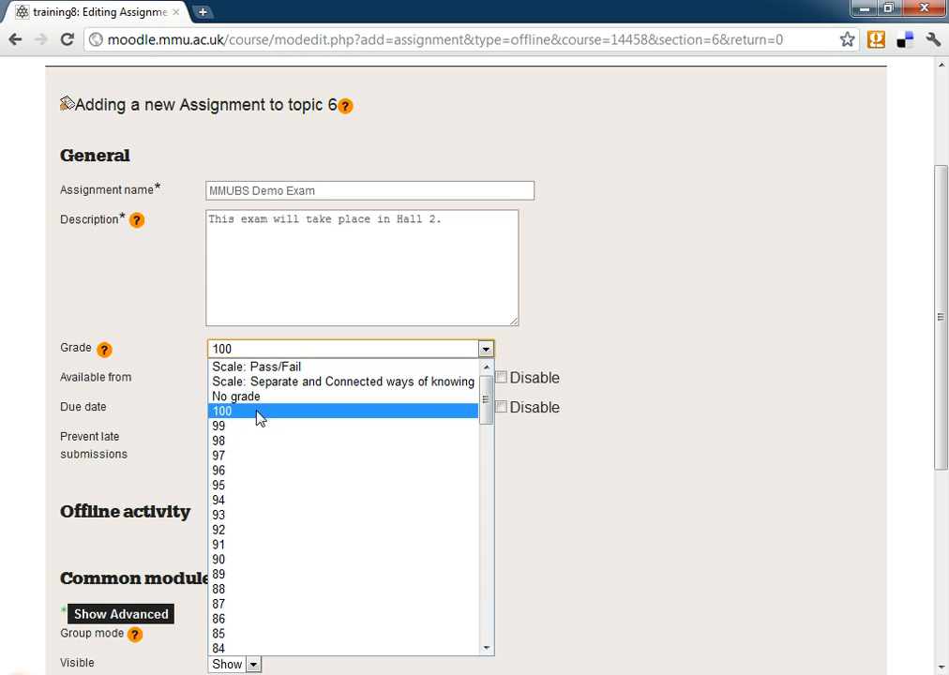
pyautogui.click(224, 410)
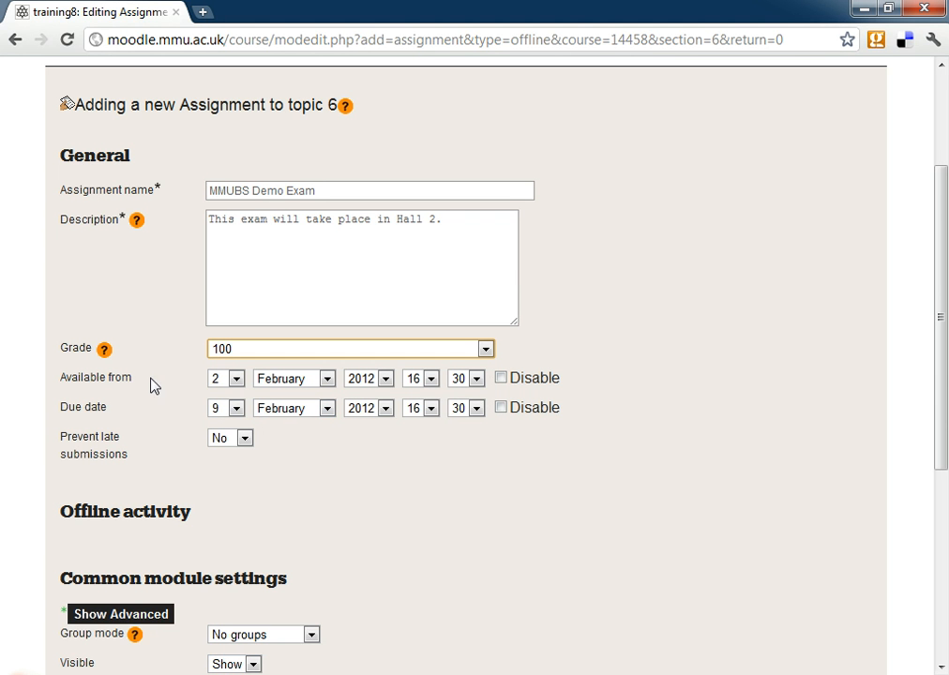
pyautogui.moveTo(102, 417)
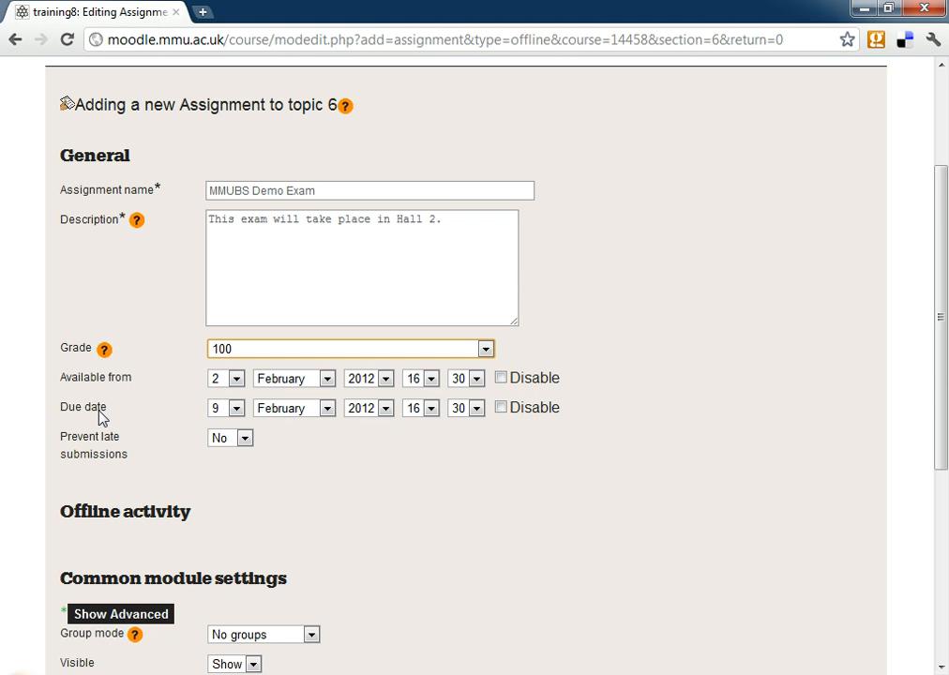
pyautogui.moveTo(124, 394)
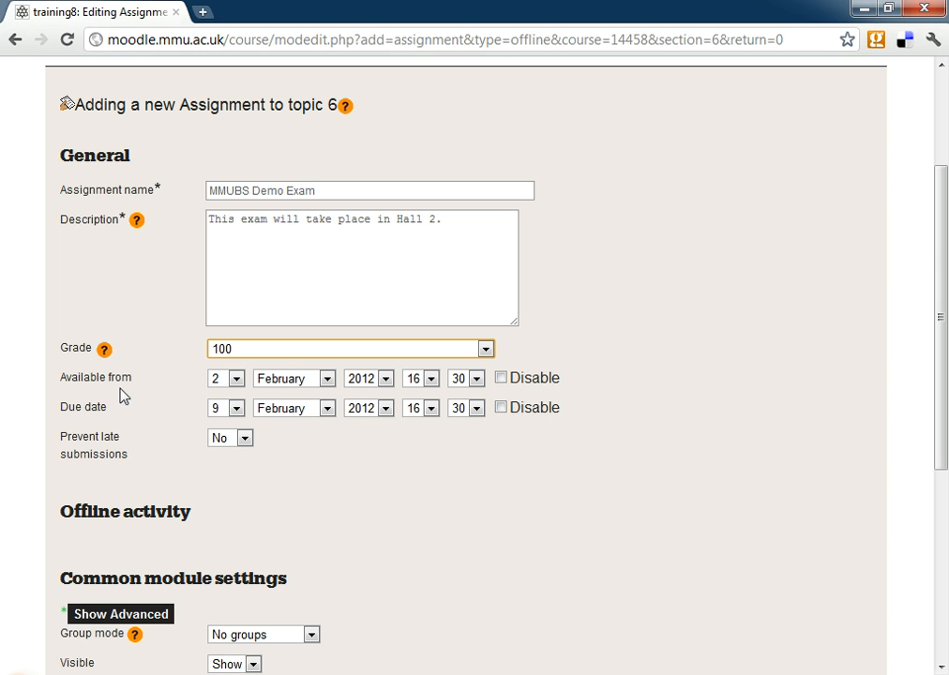
pyautogui.moveTo(300, 390)
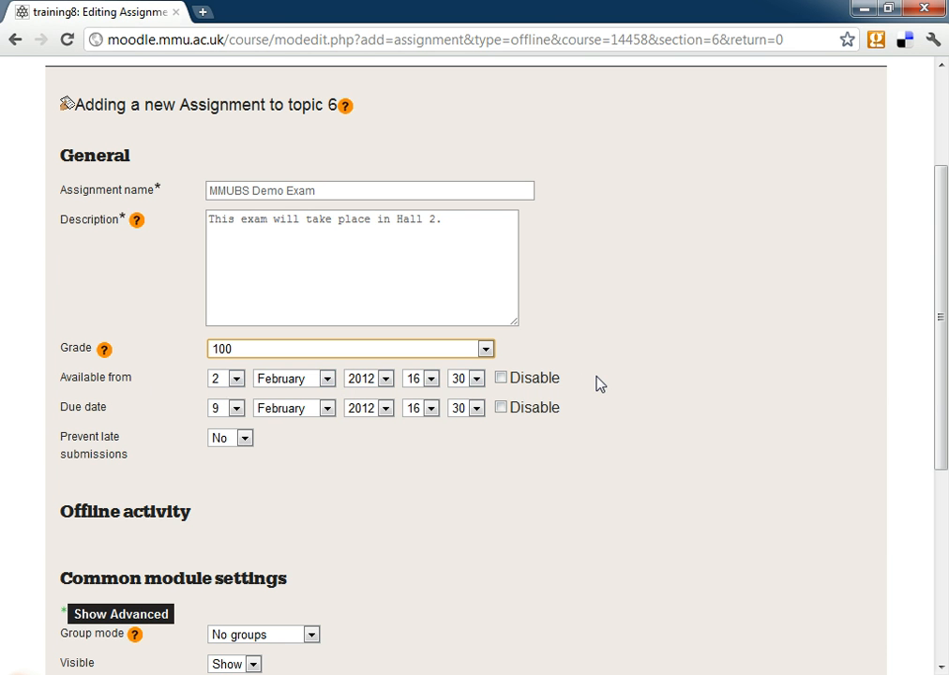
pyautogui.moveTo(601, 401)
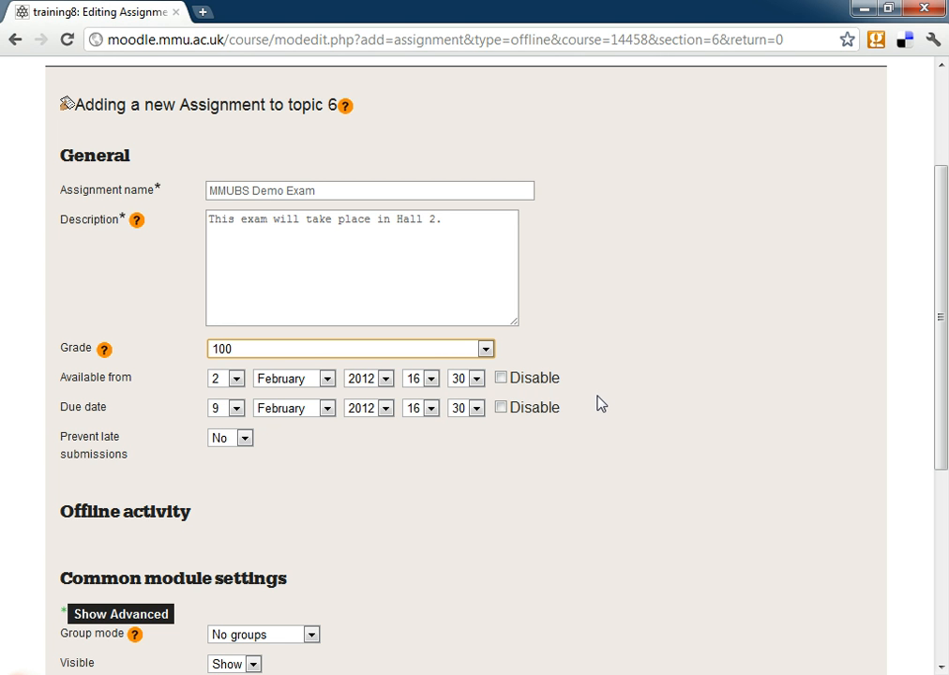
pyautogui.click(500, 378)
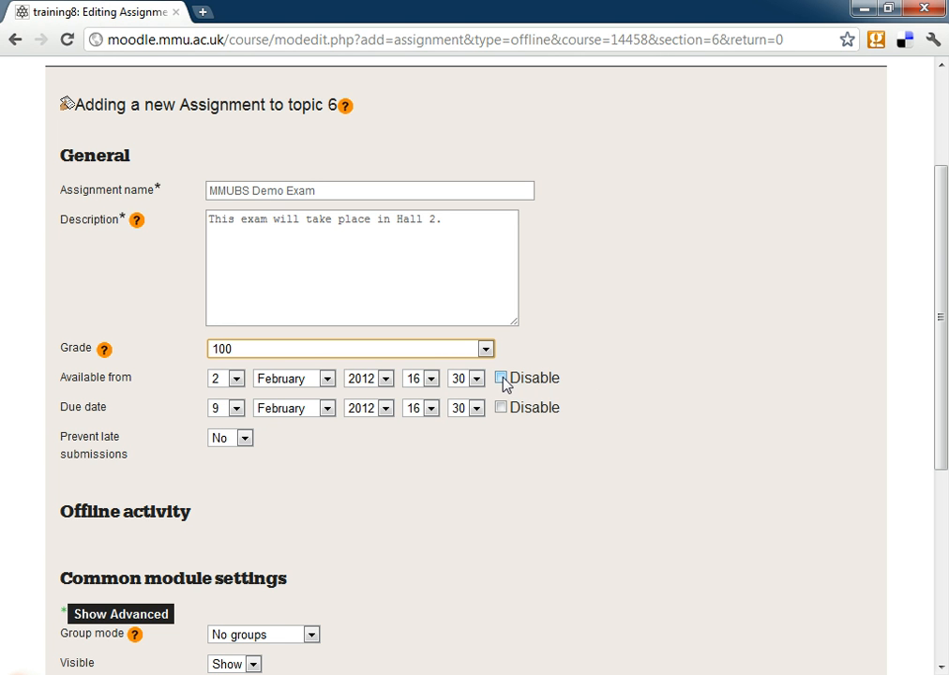
pyautogui.click(501, 407)
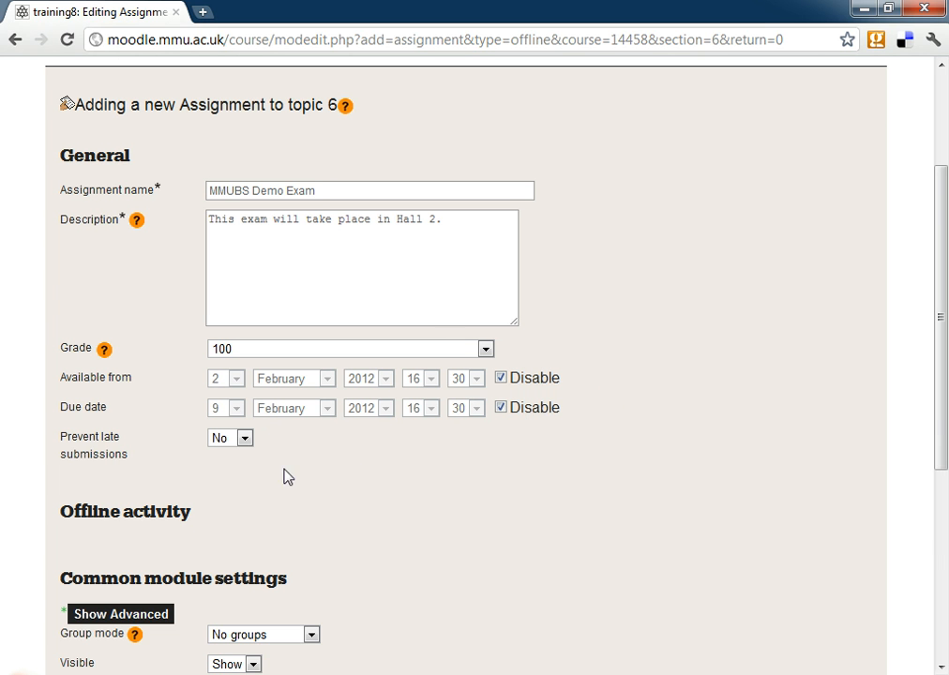
pyautogui.click(230, 438)
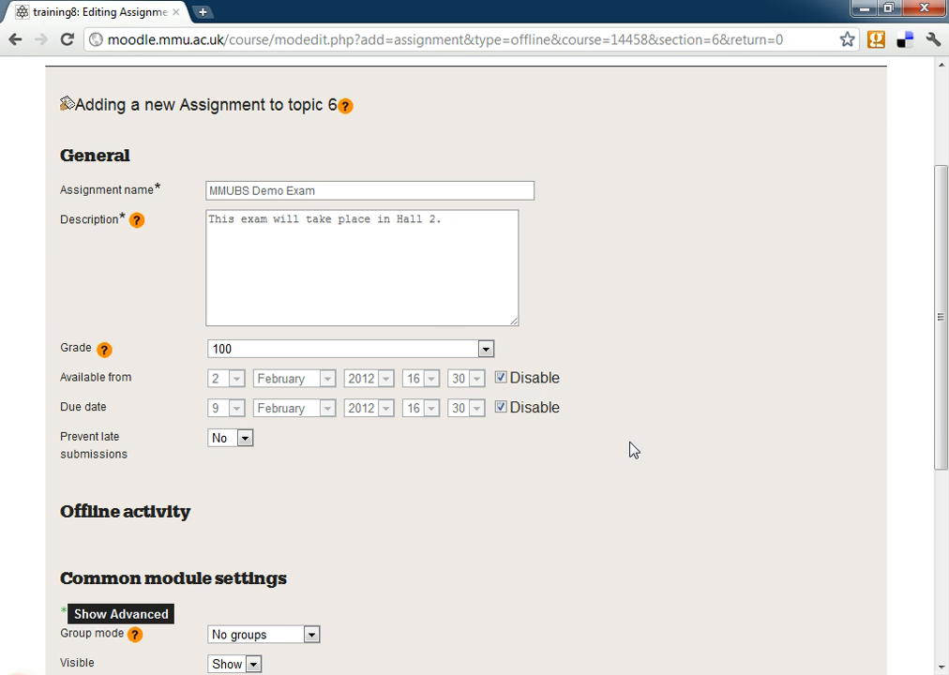
pyautogui.moveTo(633, 413)
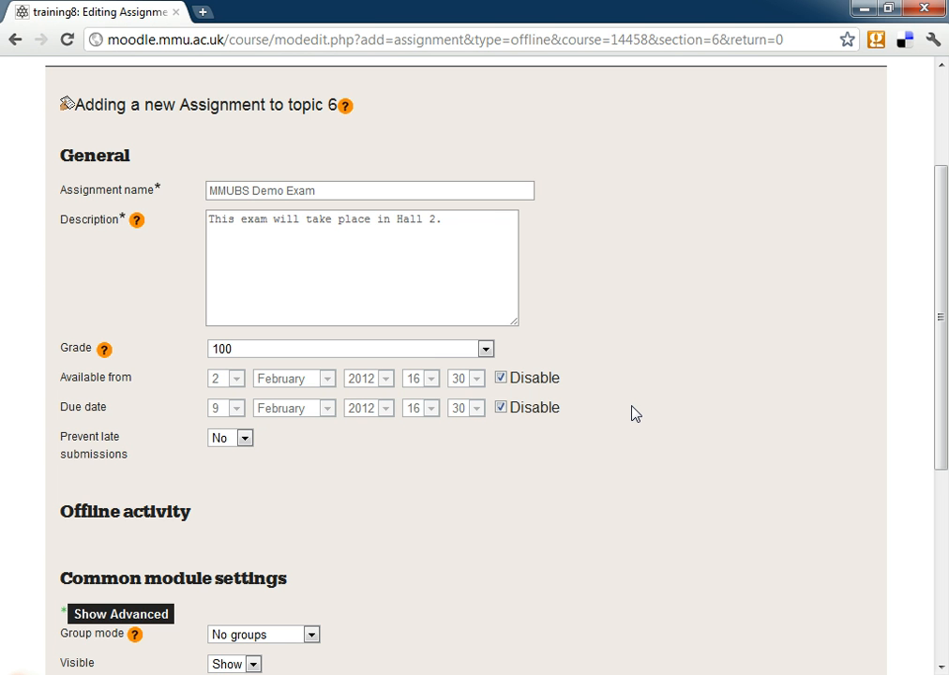
# - Save the assignment and return to the Training Area course page
pyautogui.scroll(-3)
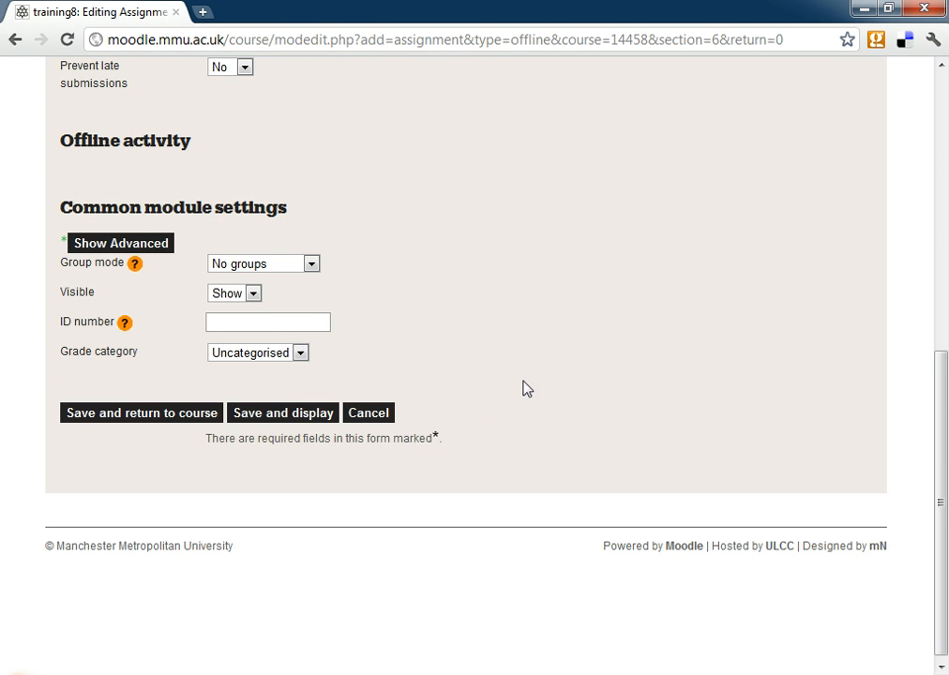
pyautogui.click(141, 413)
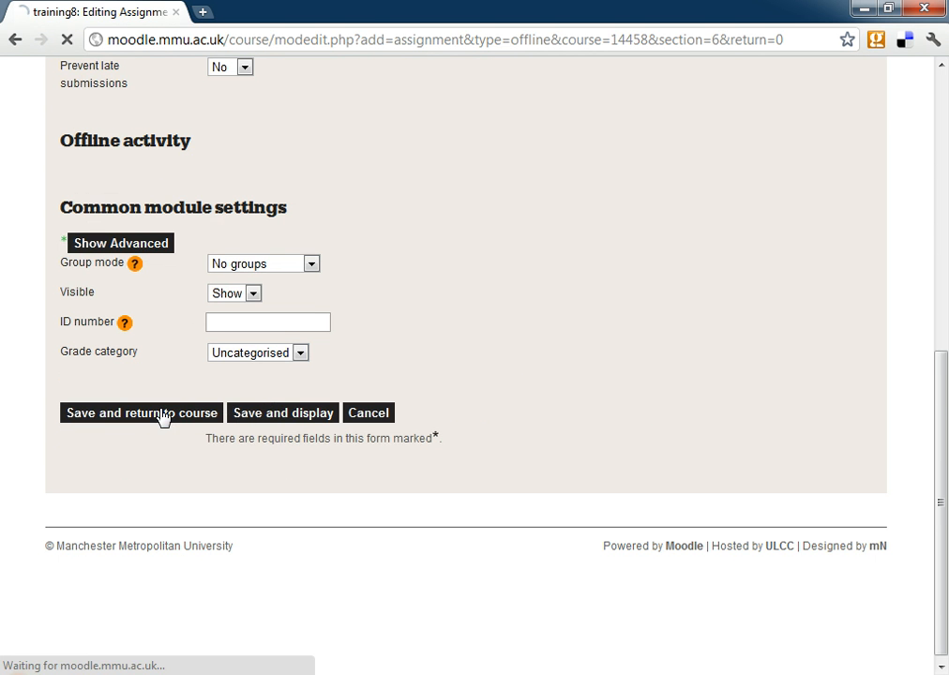
pyautogui.click(141, 413)
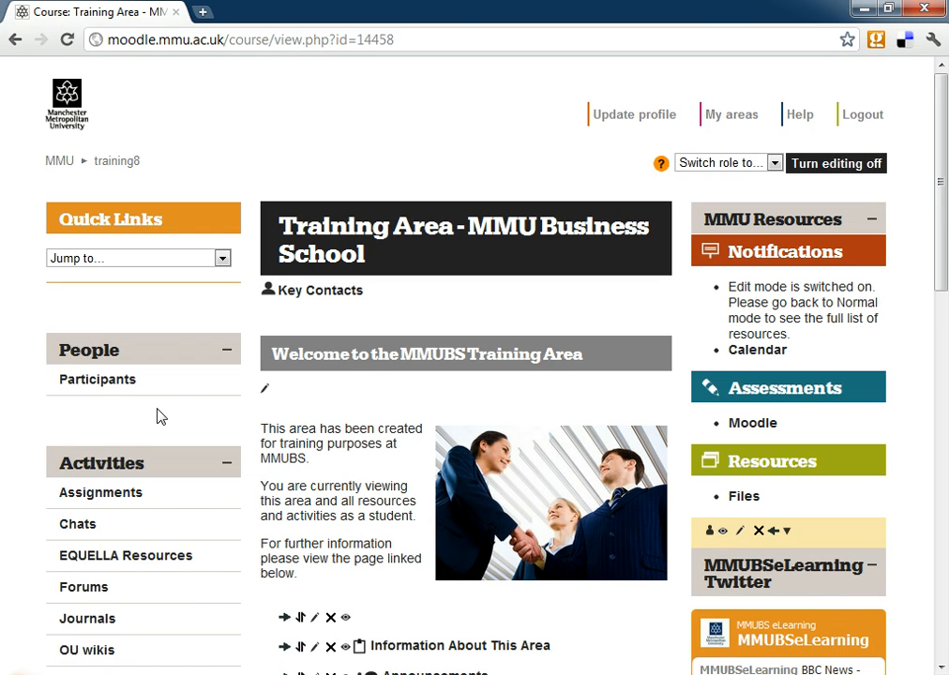
pyautogui.moveTo(854, 163)
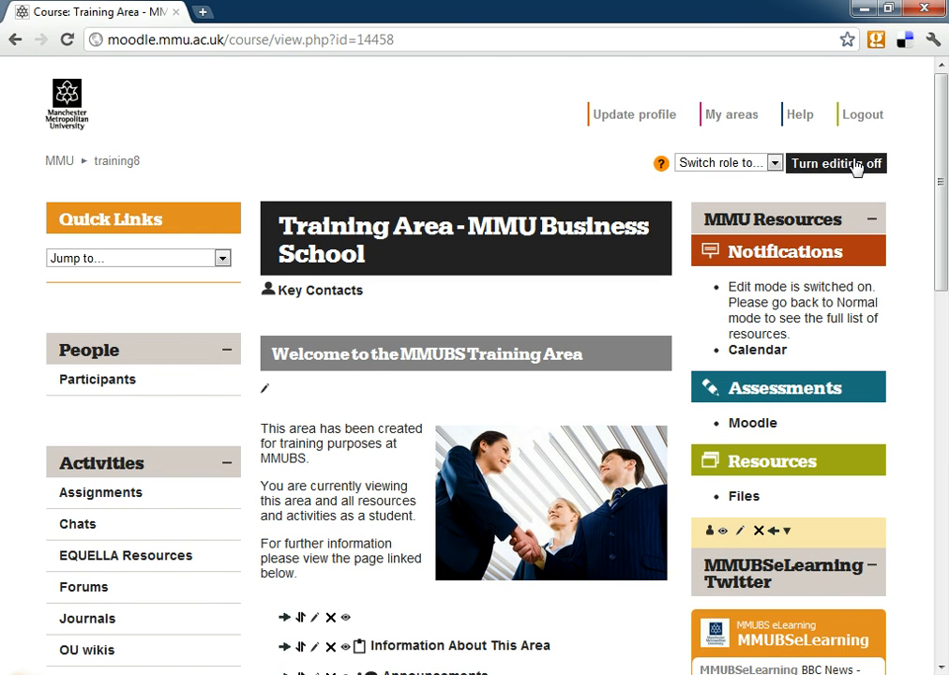
# - Turn editing off, confirm MMUBS Demo Exam is listed, and open course Grades
pyautogui.click(836, 163)
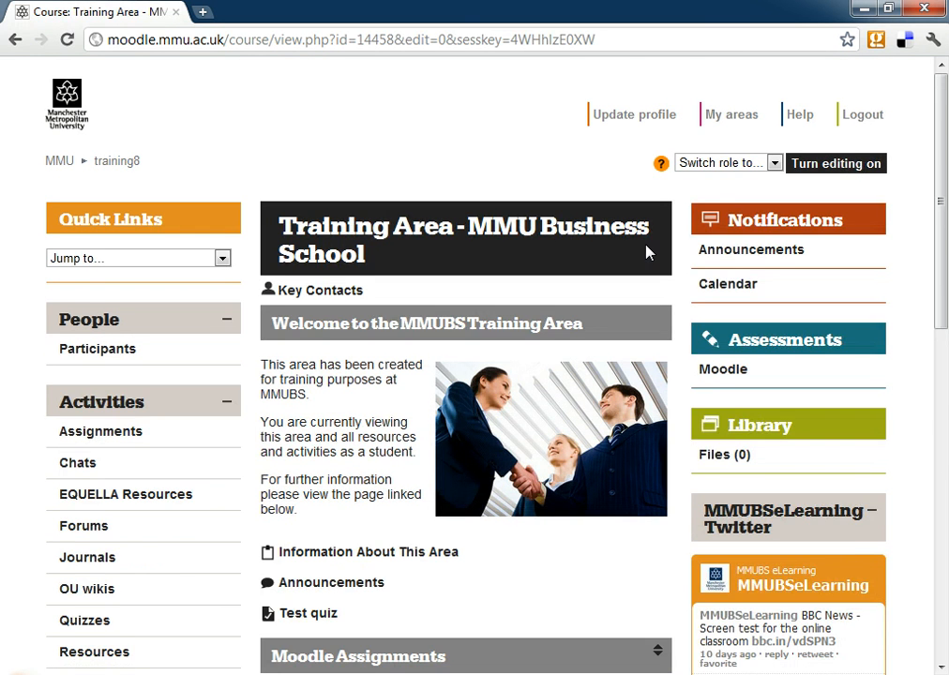
pyautogui.scroll(-3)
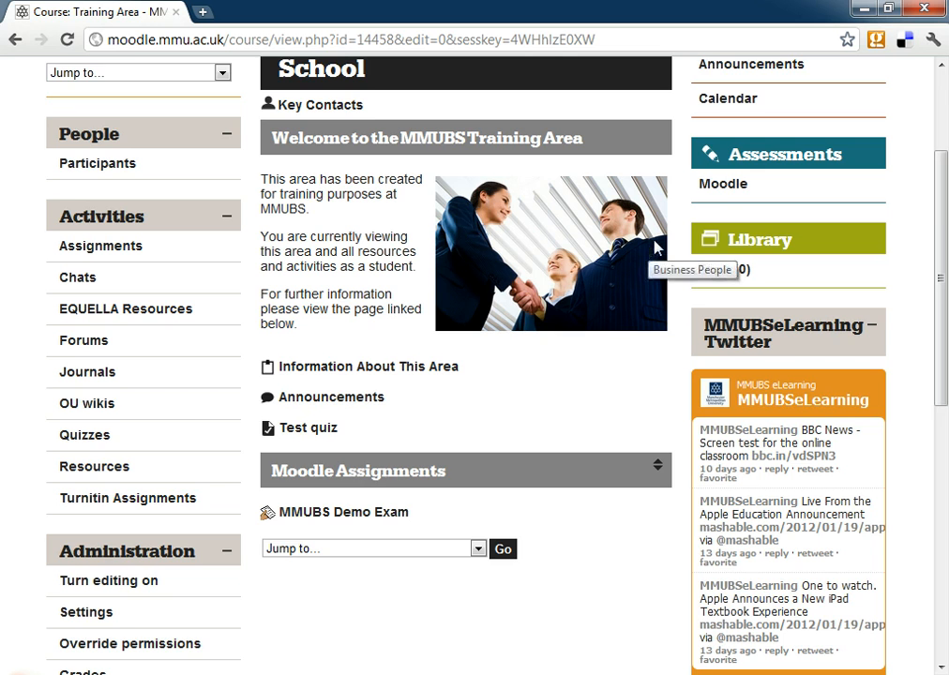
pyautogui.scroll(-3)
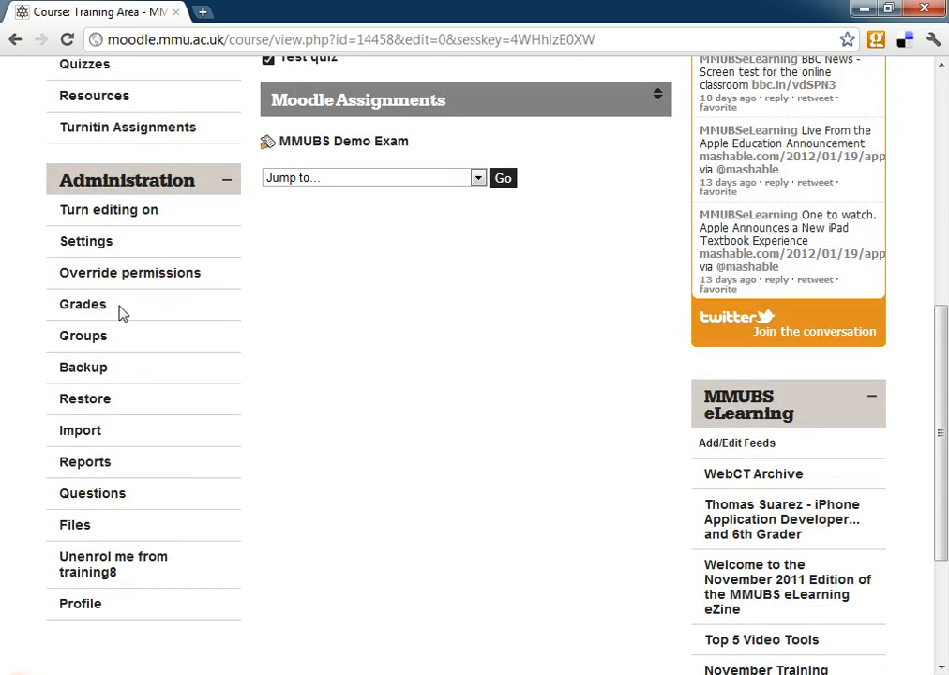
pyautogui.click(83, 304)
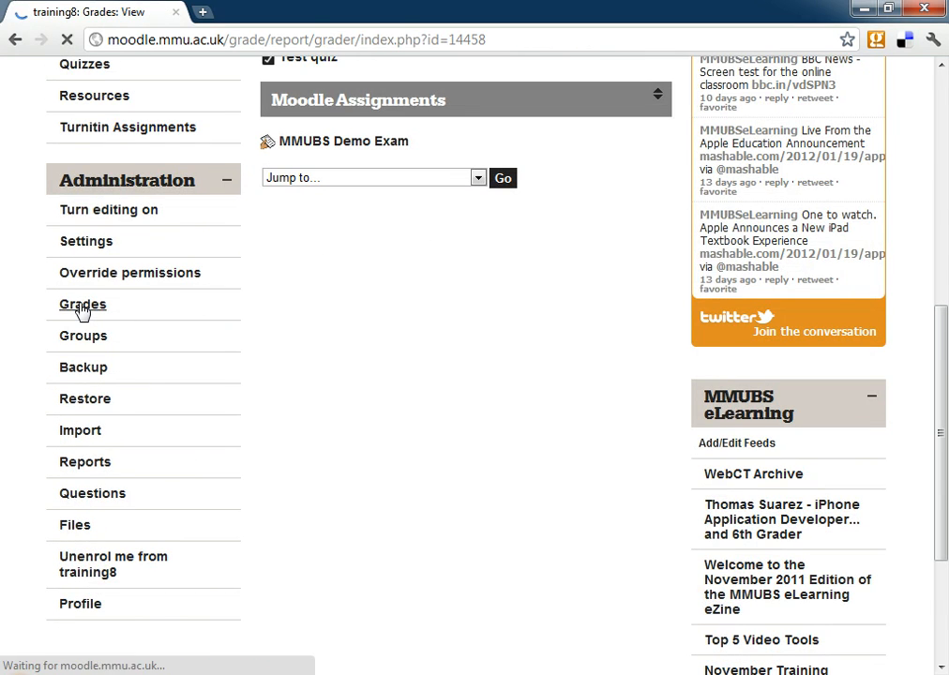
pyautogui.click(83, 305)
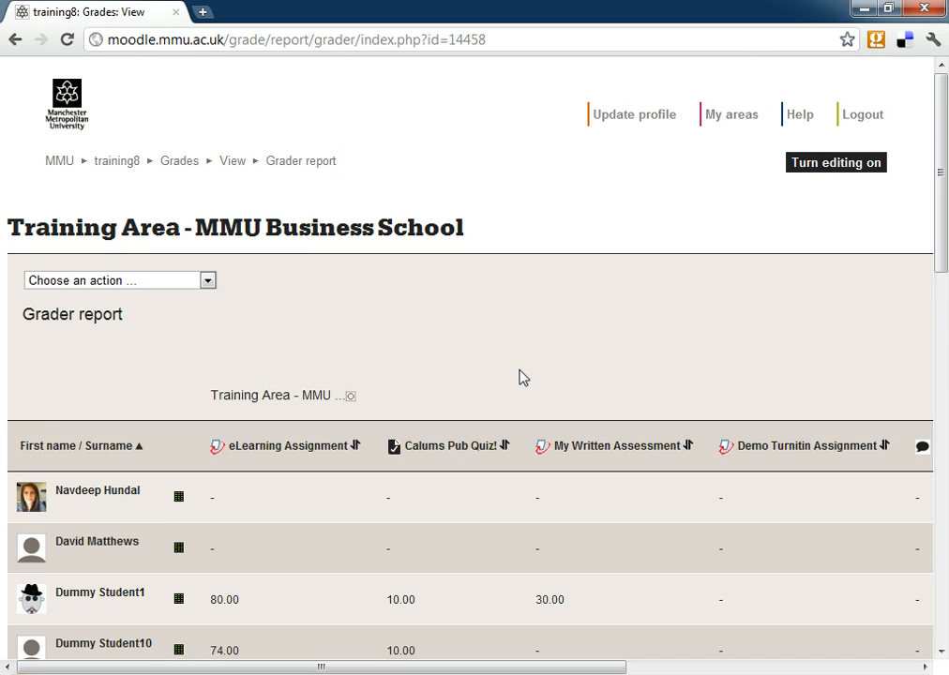
pyautogui.scroll(-3)
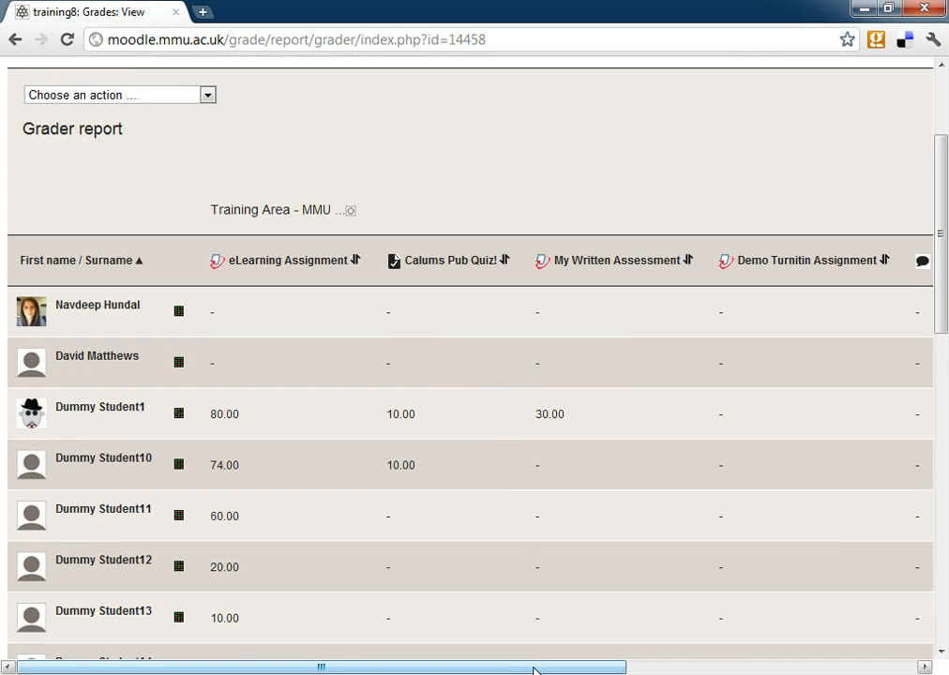
pyautogui.moveTo(534, 667); pyautogui.dragTo(726, 666)
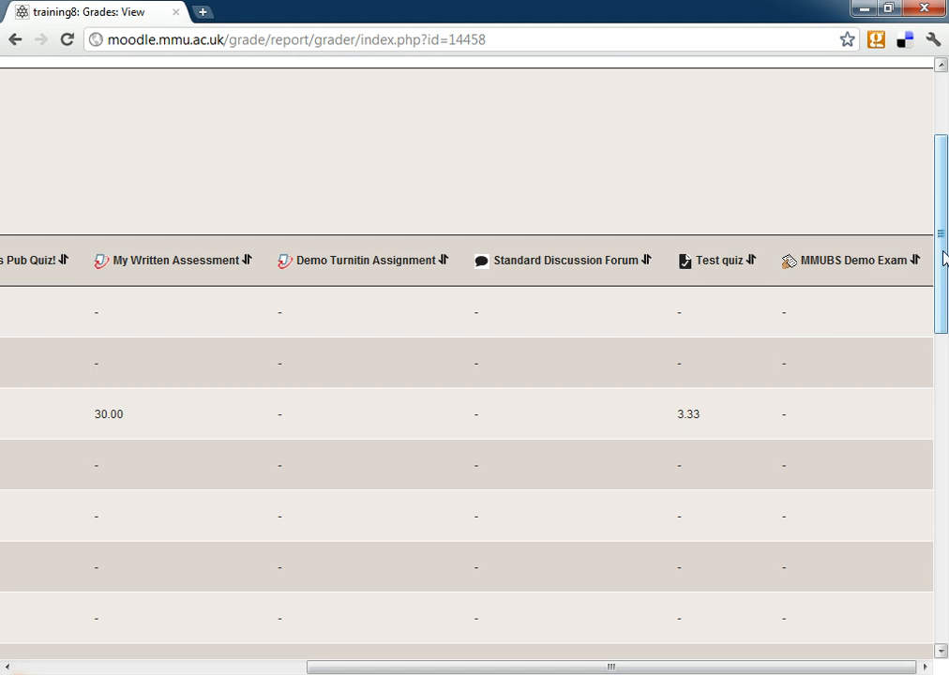
pyautogui.scroll(-3)
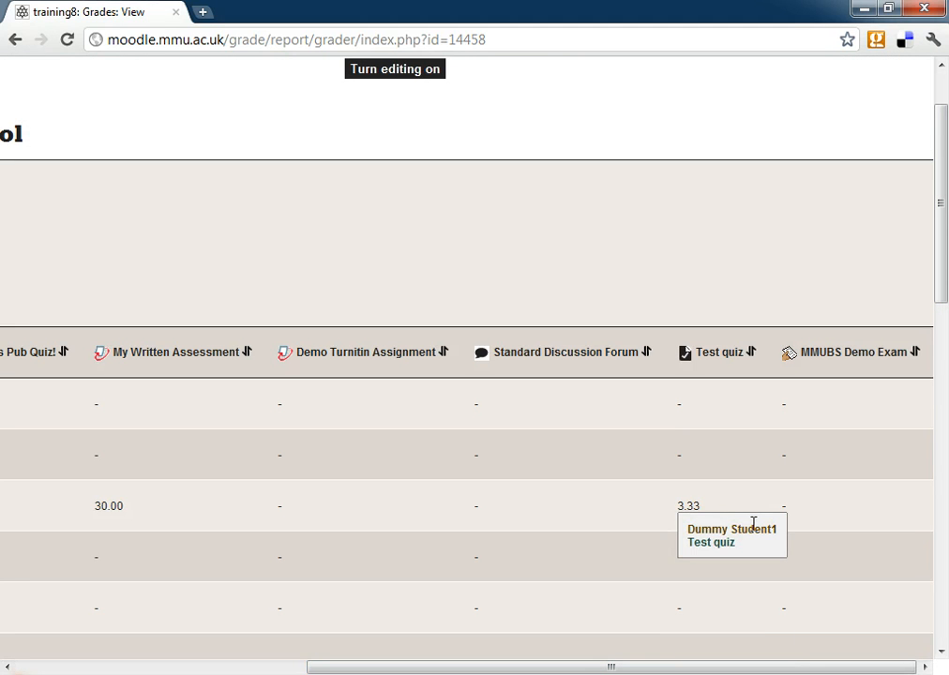
pyautogui.scroll(-3)
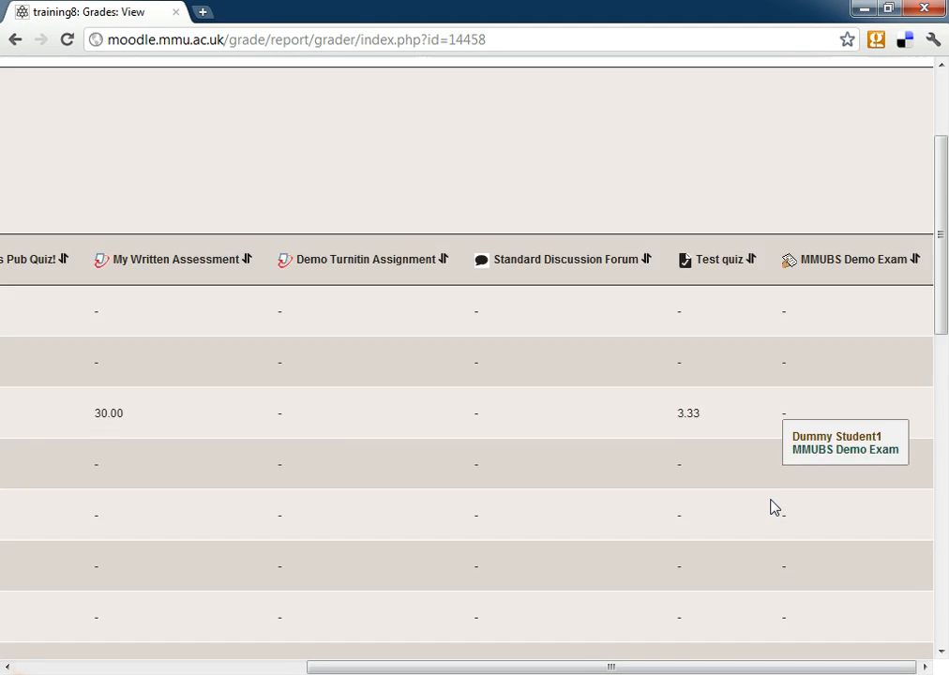
pyautogui.moveTo(887, 455)
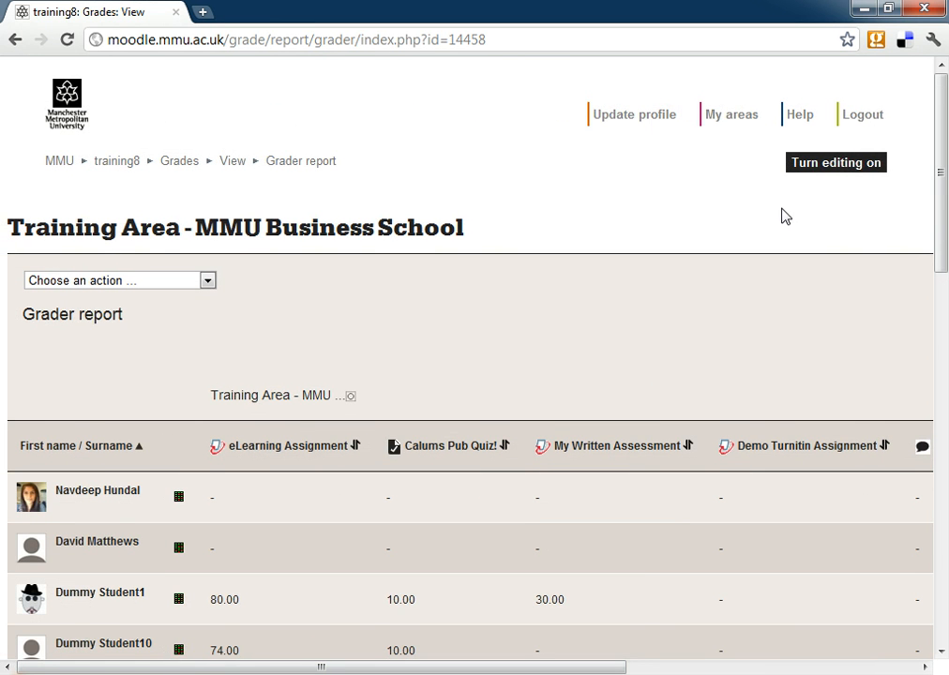
pyautogui.moveTo(827, 167)
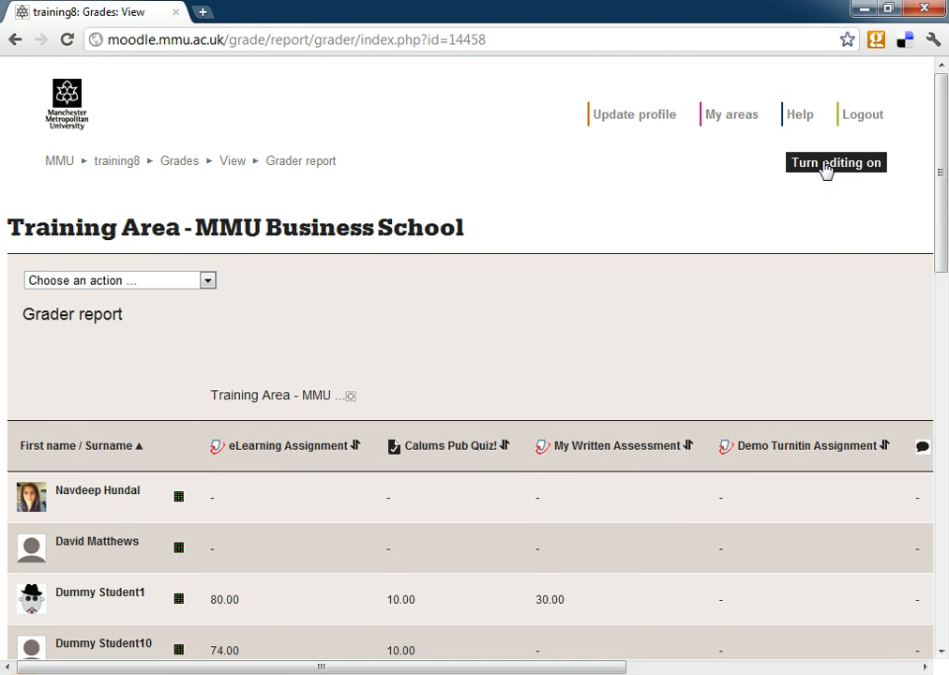
# - Enter MMUBS Demo Exam marks 10, 80, 70 and 90 in the grader report and update
pyautogui.click(834, 162)
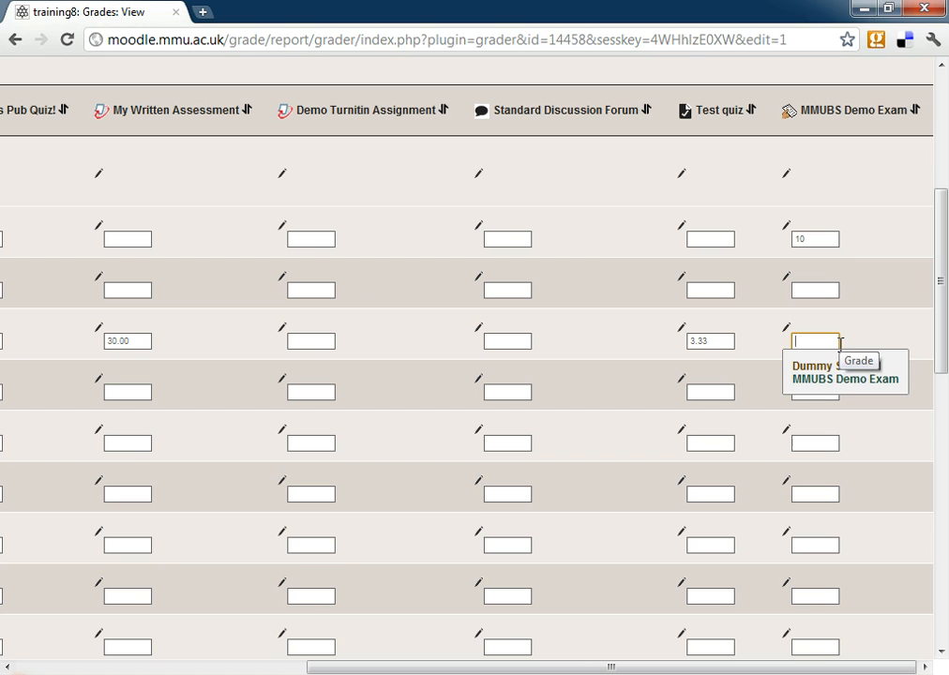
pyautogui.write('80')
pyautogui.click(815, 392)
pyautogui.write('70')
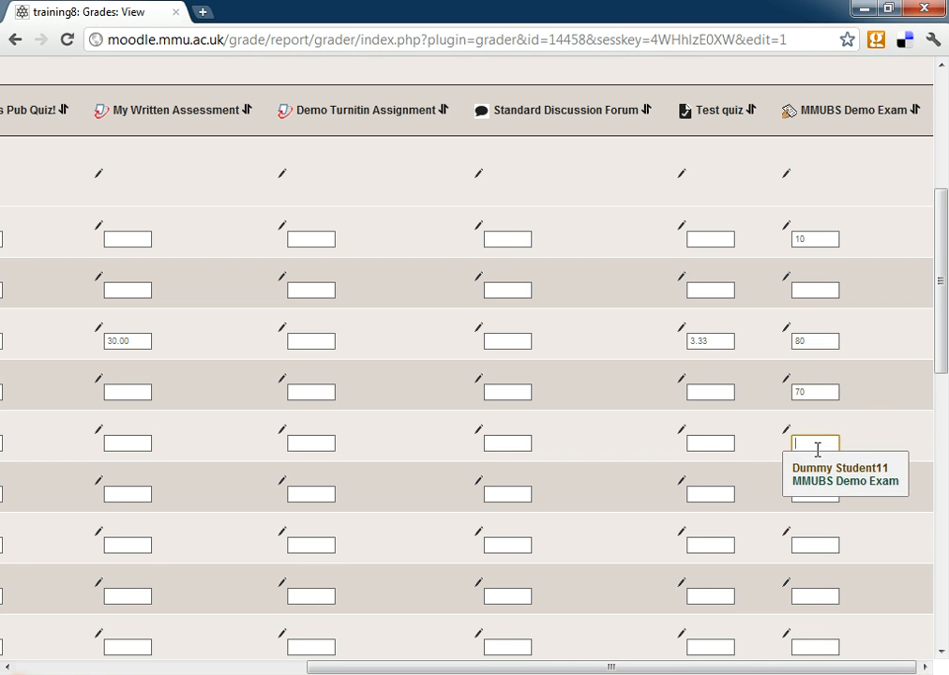
pyautogui.write('90')
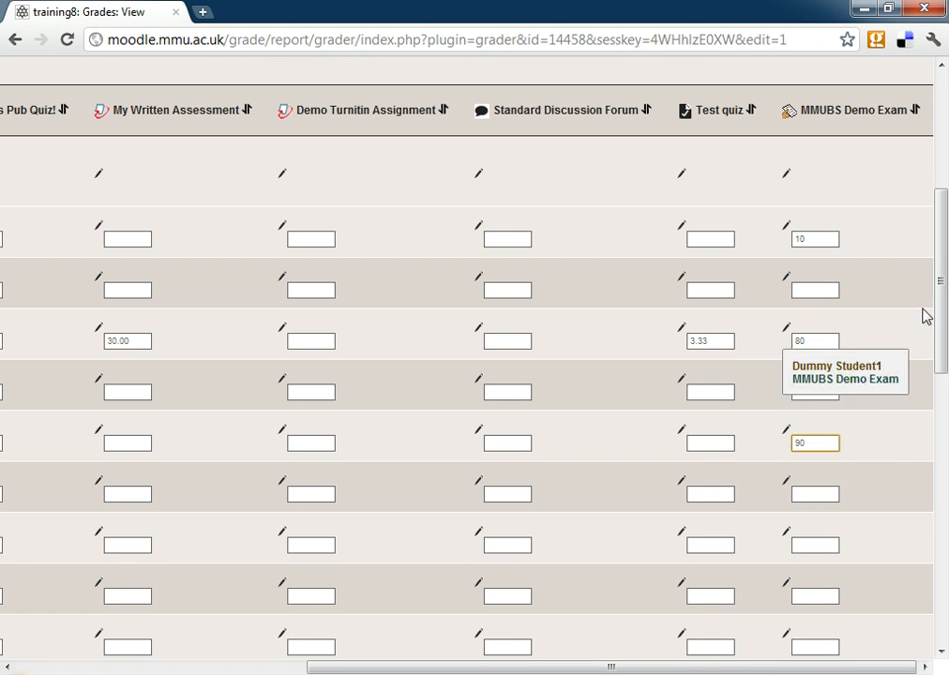
pyautogui.scroll(-3)
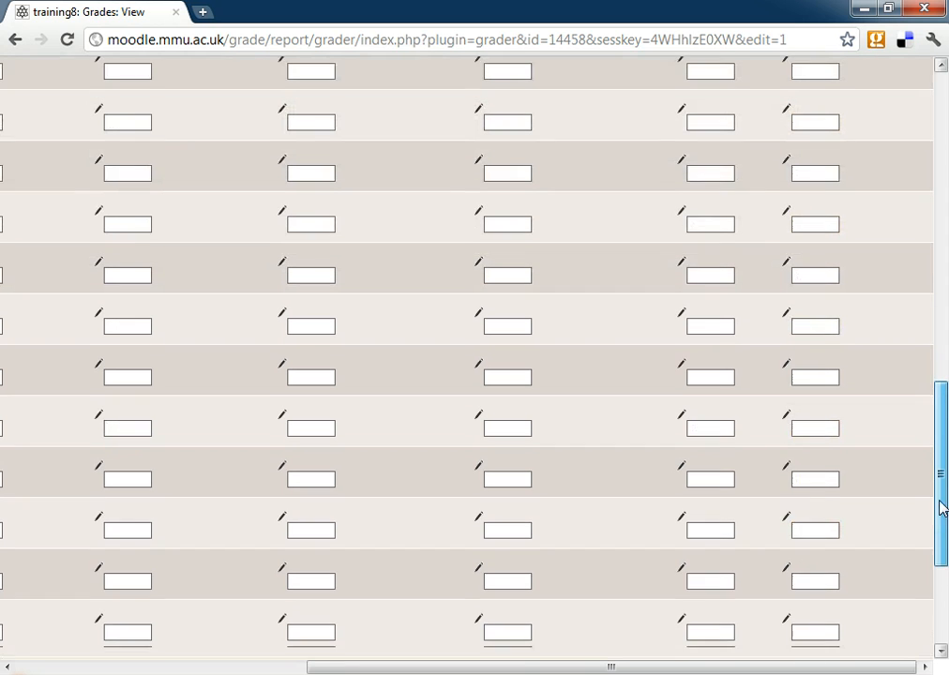
pyautogui.scroll(-3)
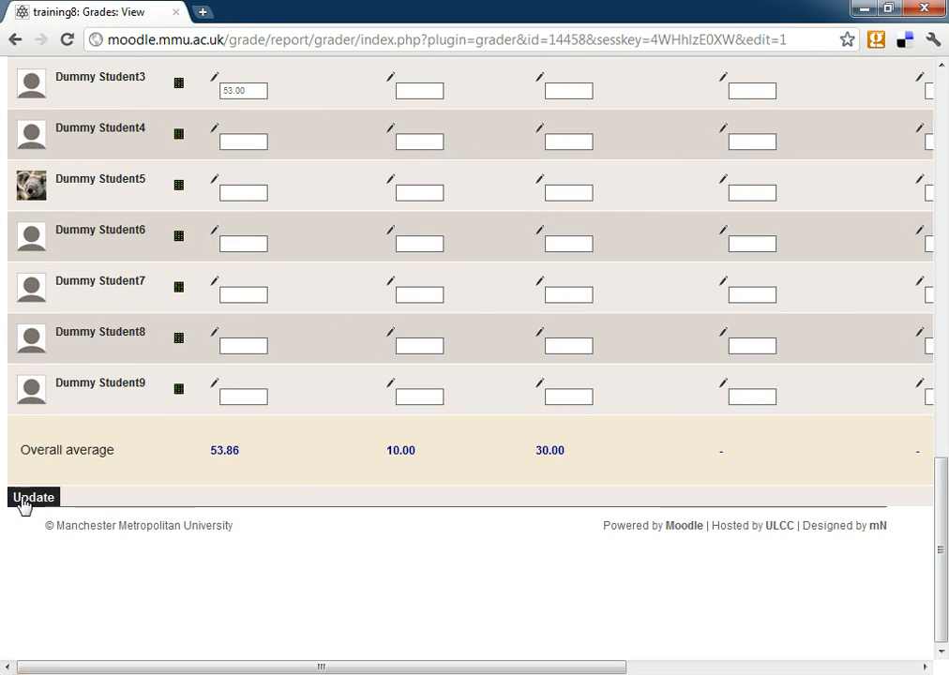
pyautogui.click(33, 497)
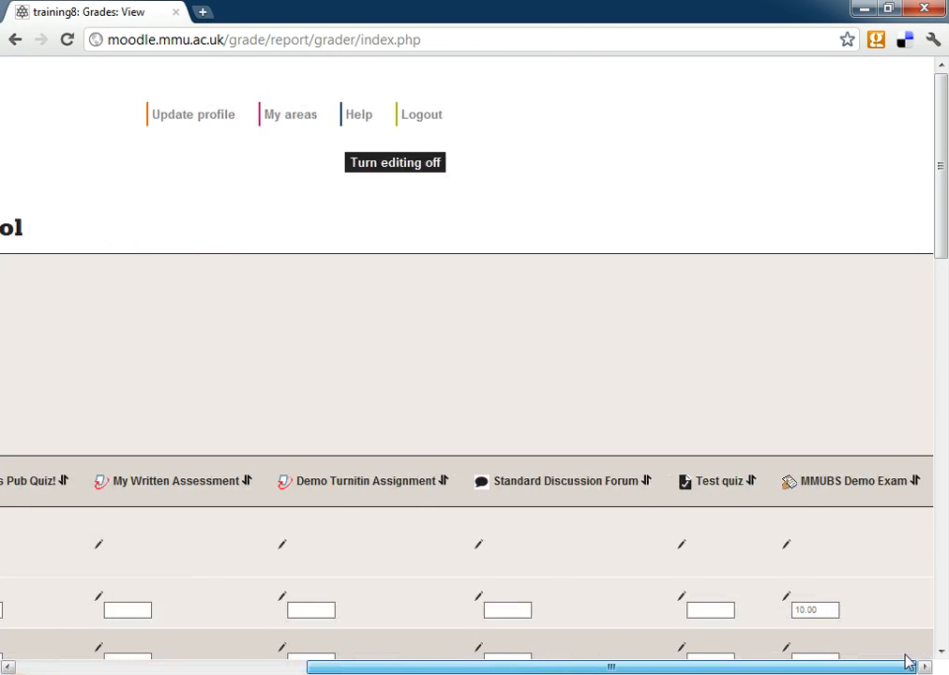
# - Turn editing off and check the MMUBS Demo Exam marks 10.00, 80.00, 70.00, 90.00
pyautogui.click(395, 162)
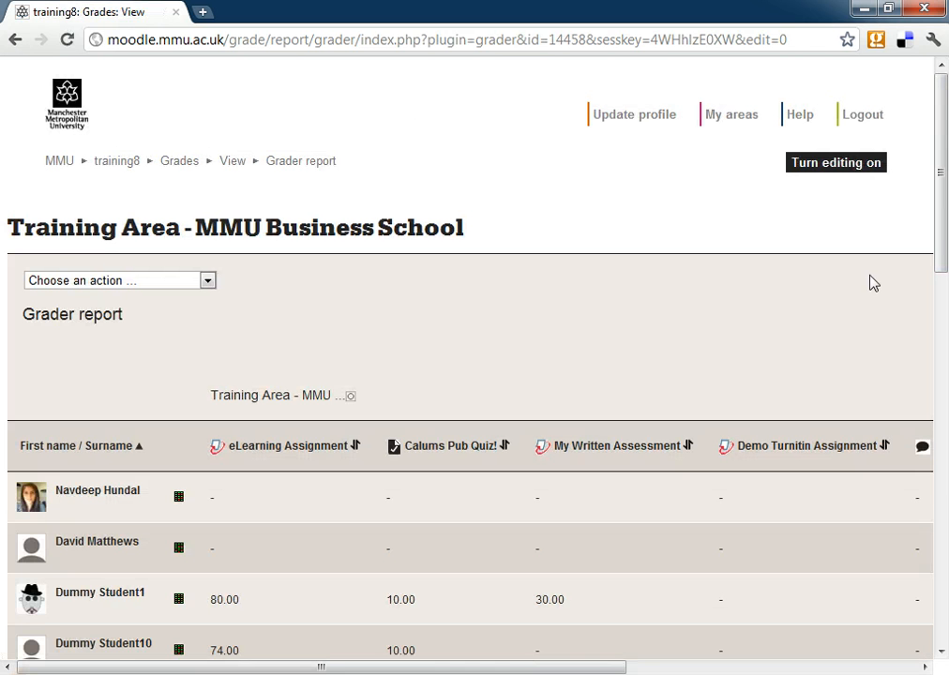
pyautogui.hscroll(3)
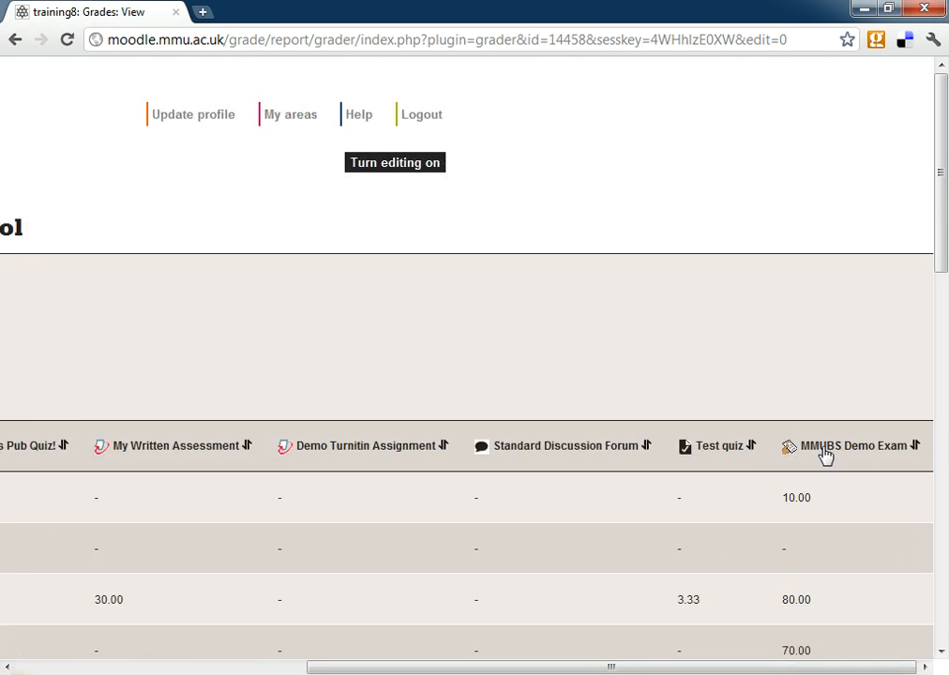
pyautogui.scroll(-3)
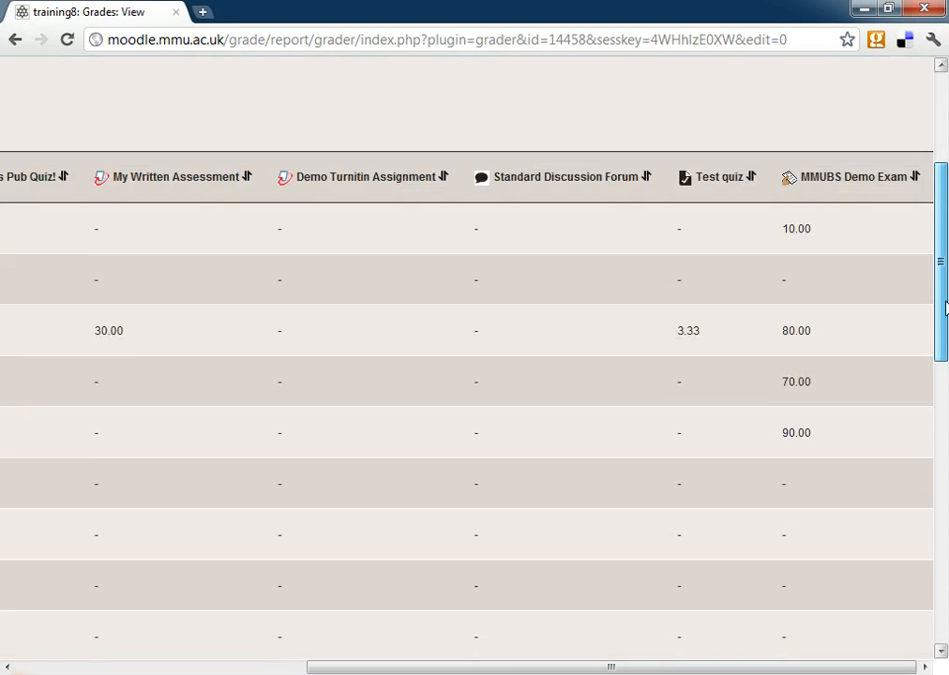
pyautogui.hscroll(-3)
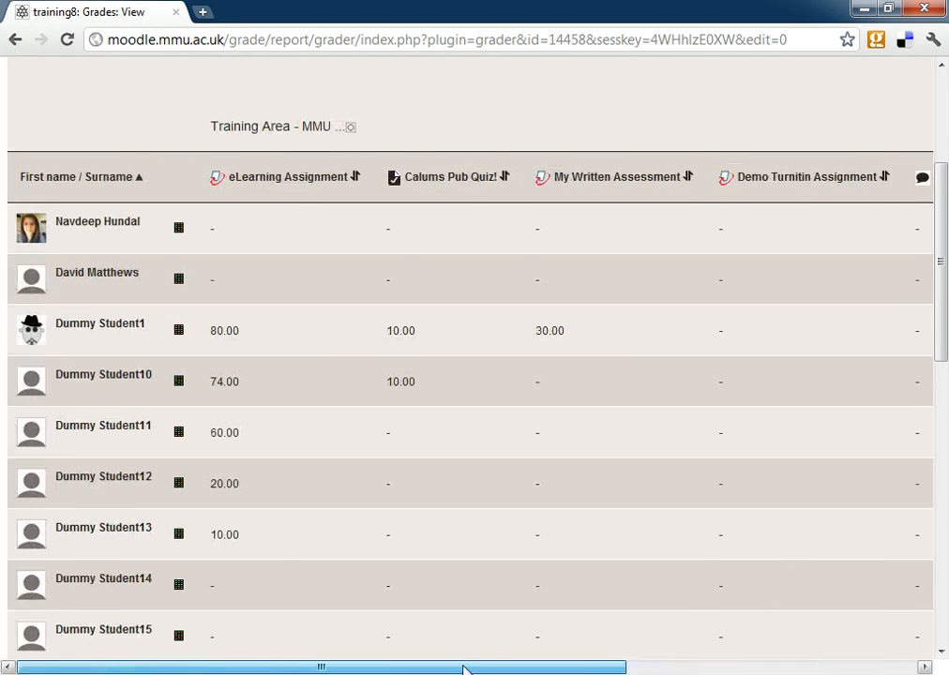
pyautogui.moveTo(537, 585)
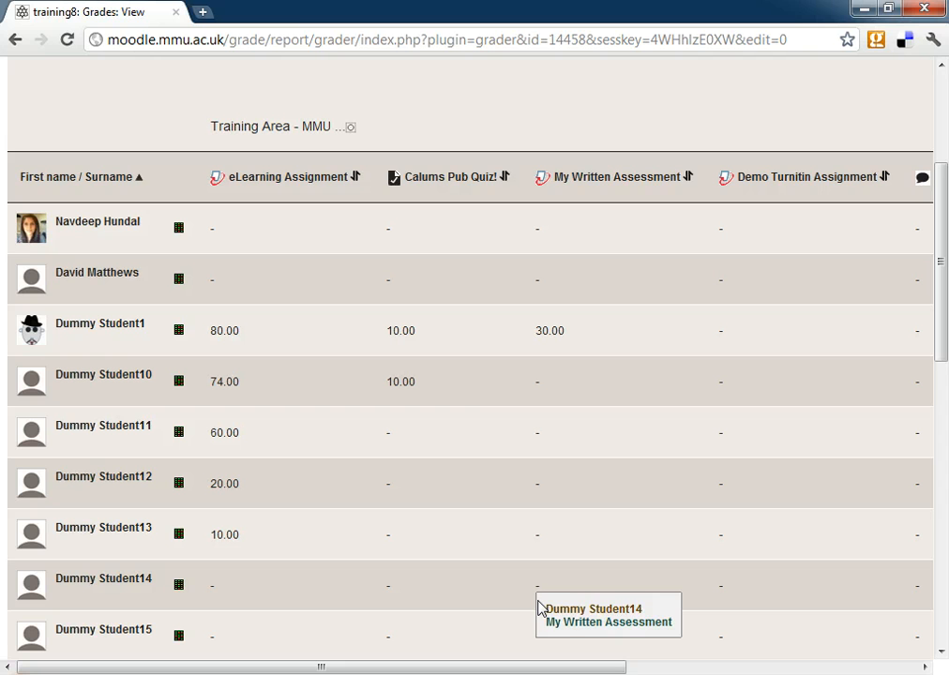
pyautogui.moveTo(557, 596)
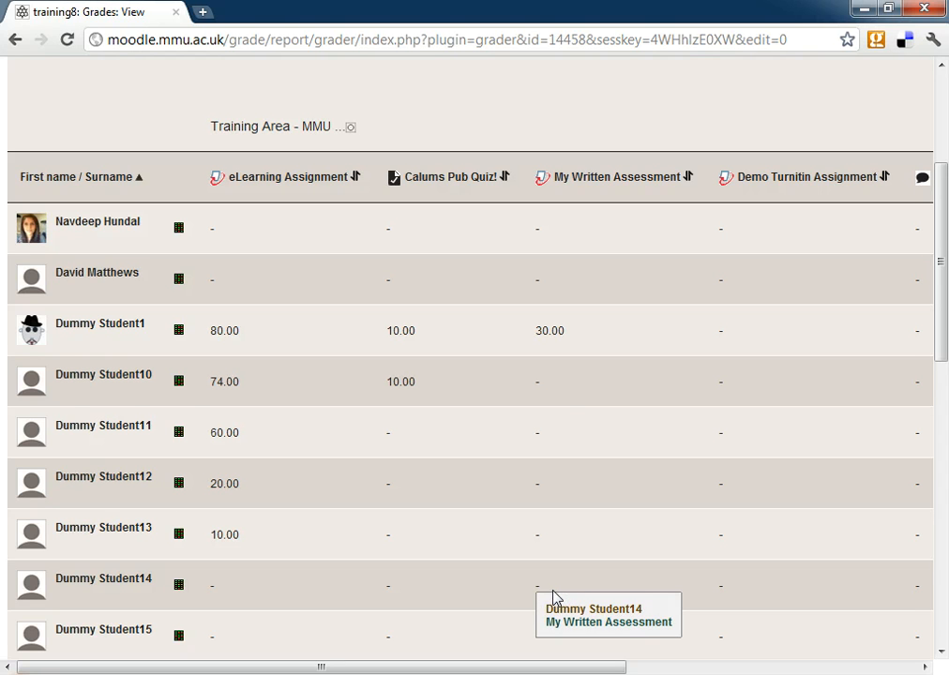
pyautogui.moveTo(560, 589)
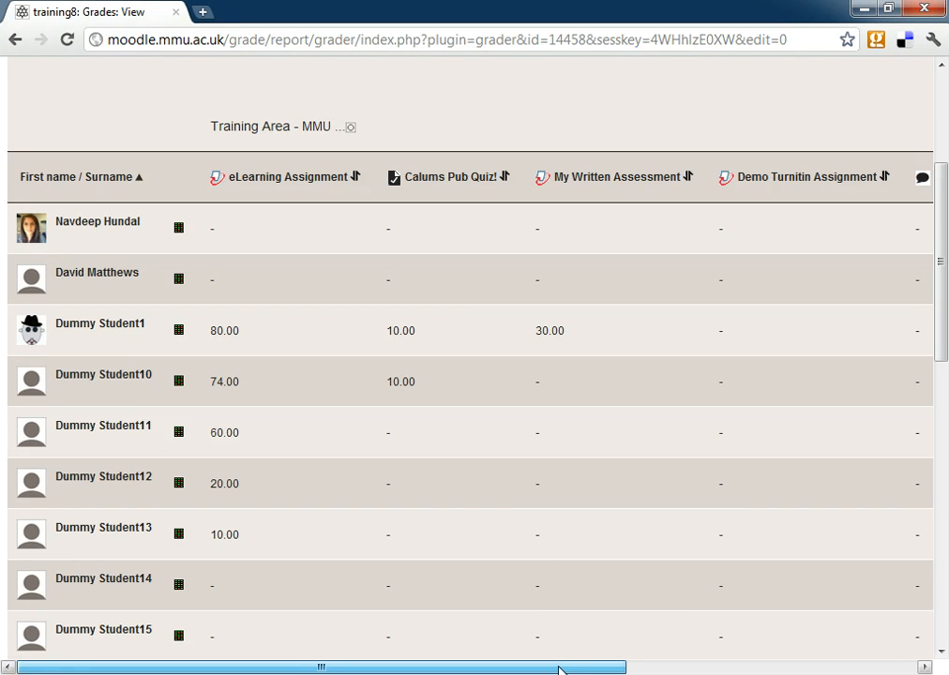
pyautogui.moveTo(537, 585)
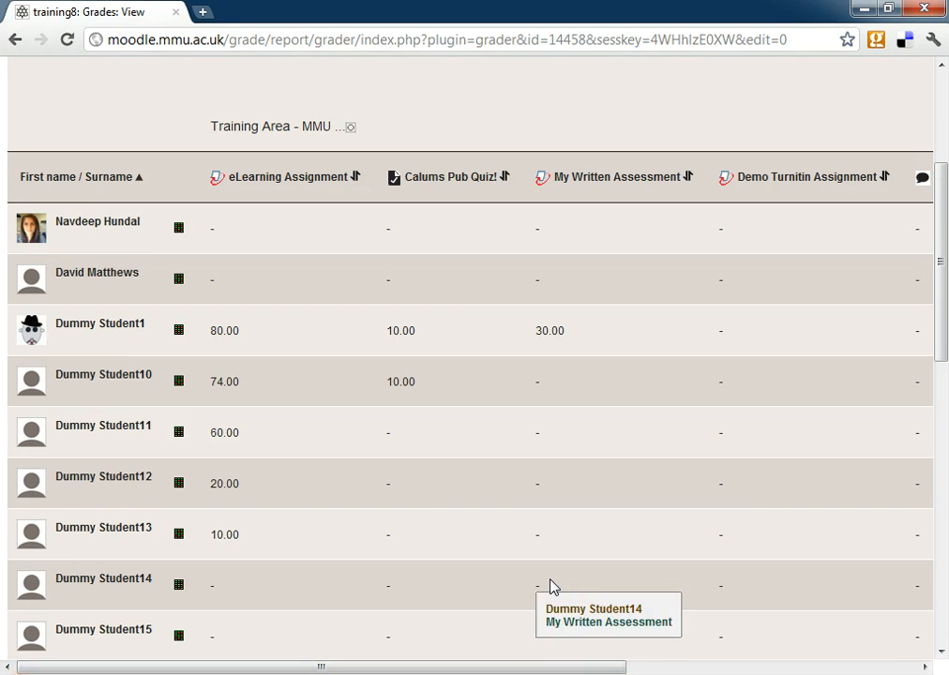